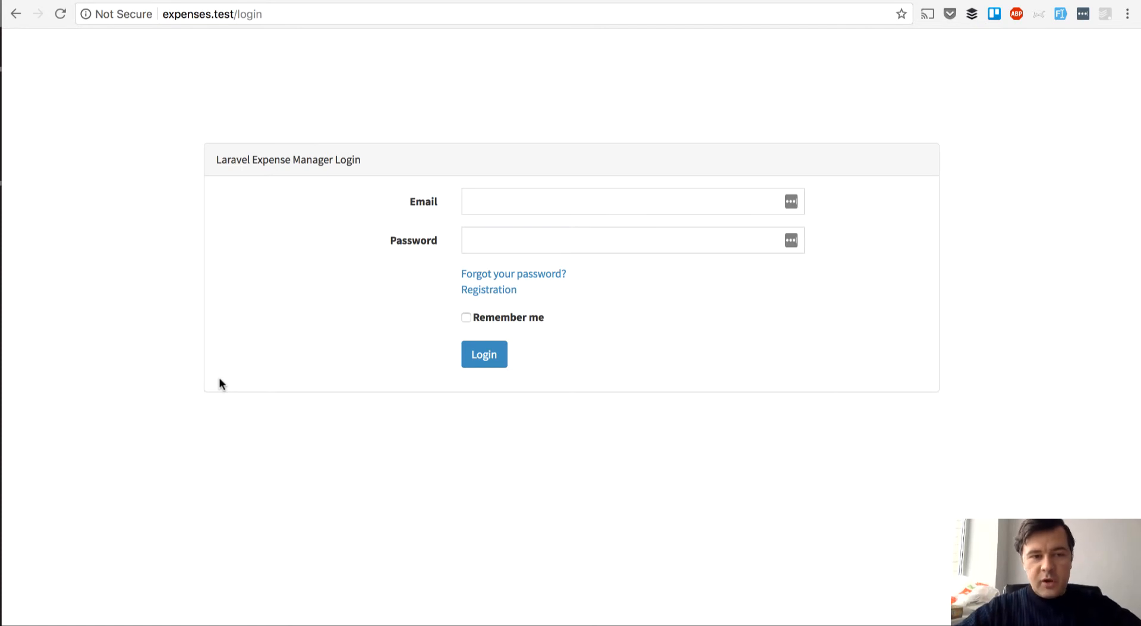
mouse_move(428, 301)
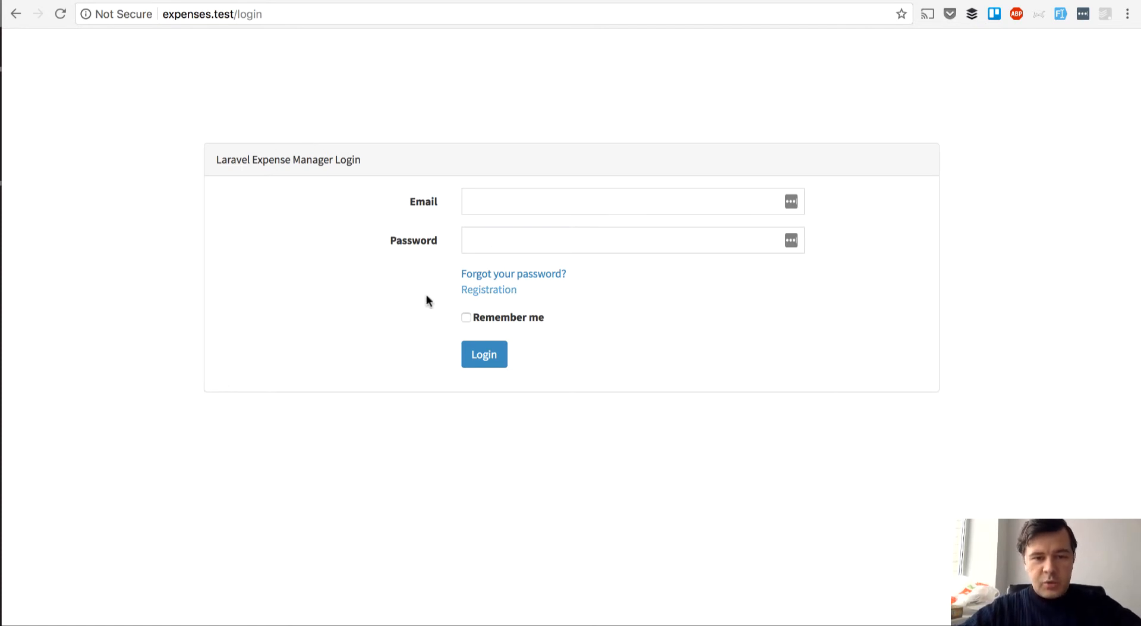
- Leave the login page via the Registration link
click(488, 290)
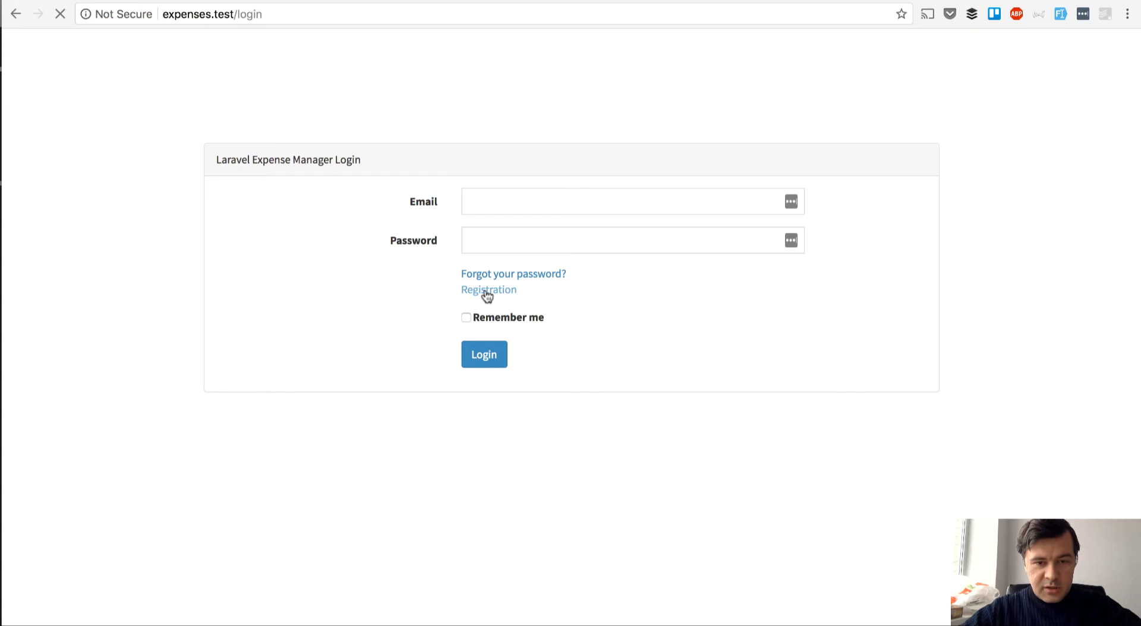
click(489, 290)
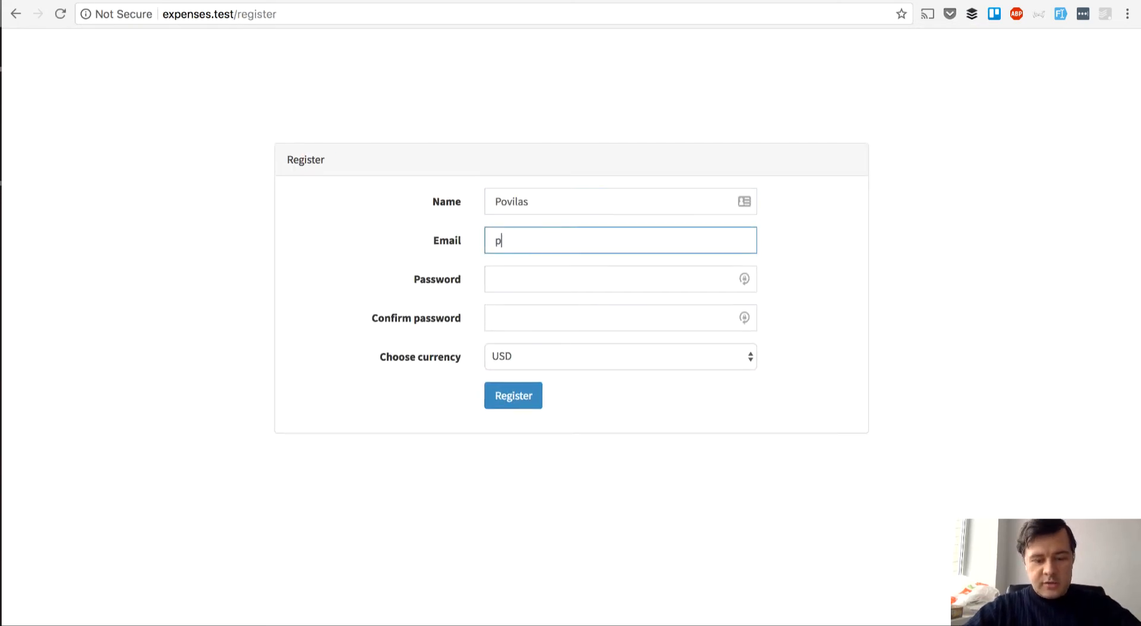
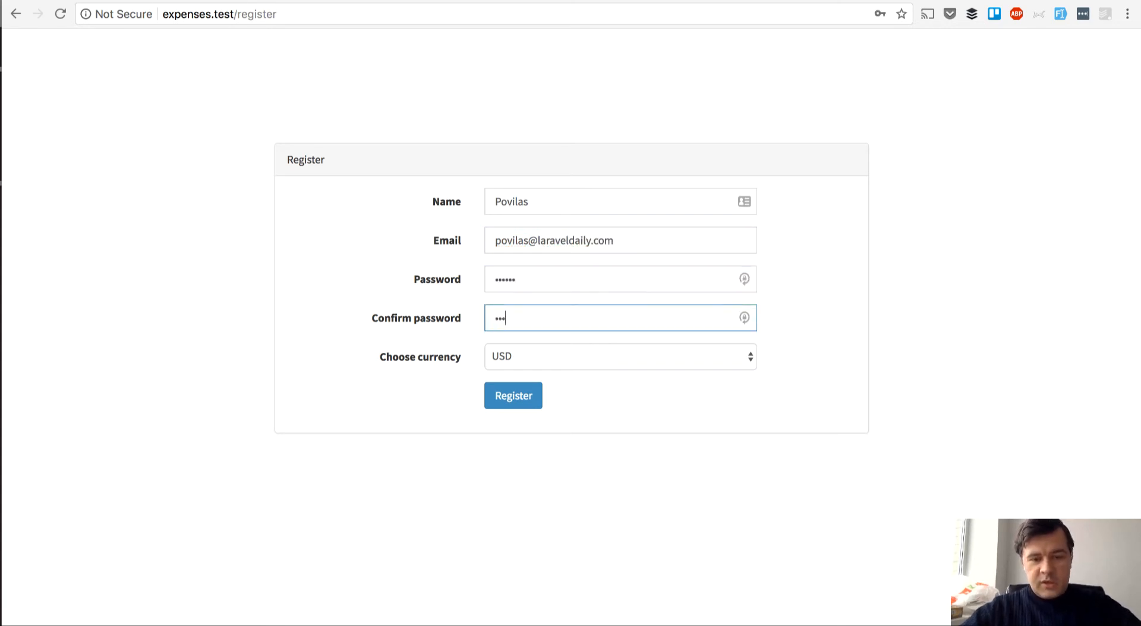
click(619, 357)
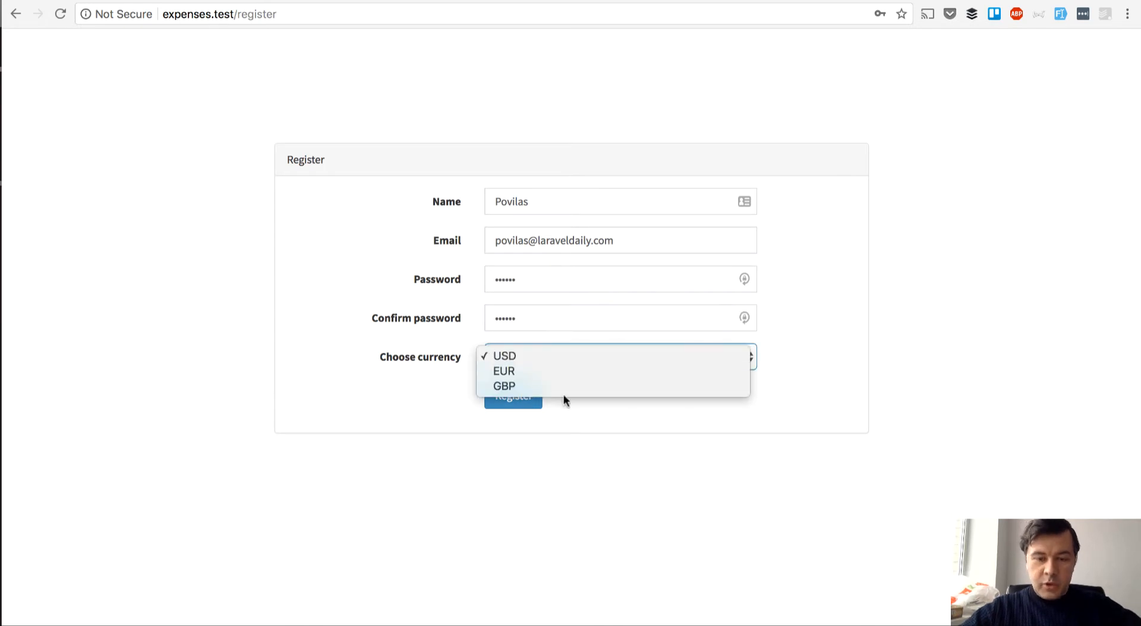
mouse_move(575, 370)
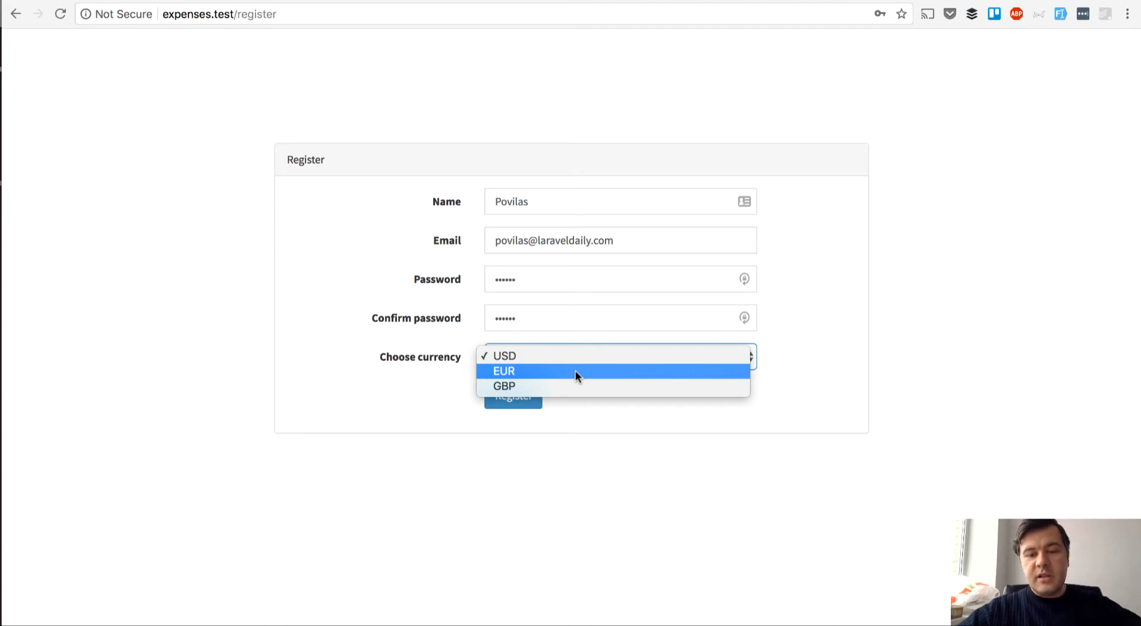
mouse_move(549, 375)
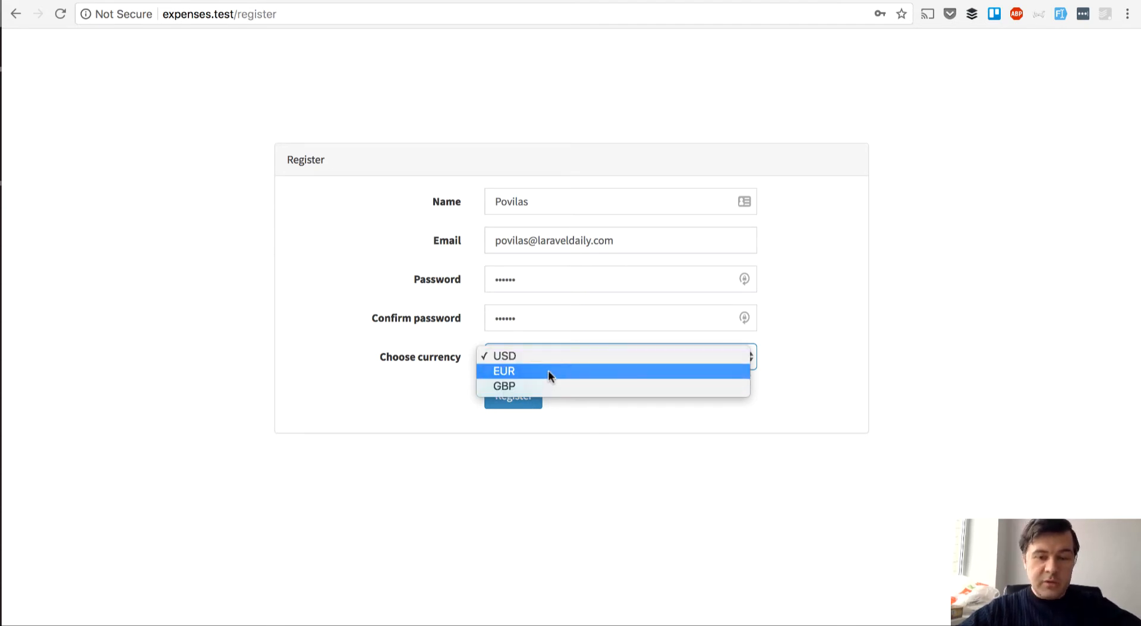
click(504, 356)
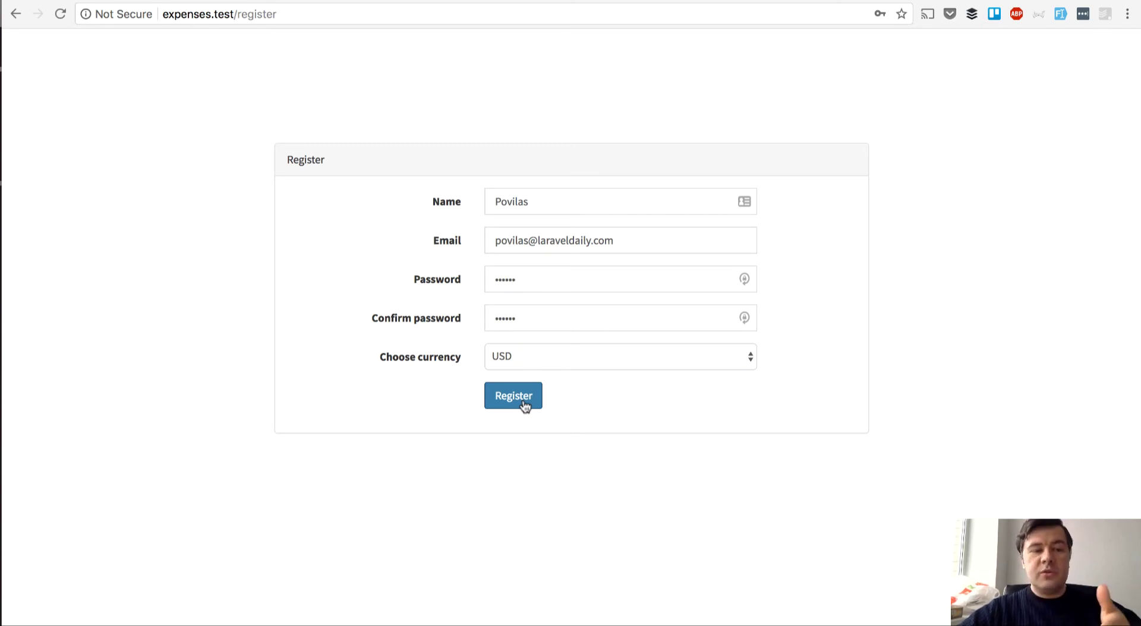
- Submit the registration and reach the logged-in dashboard
click(513, 395)
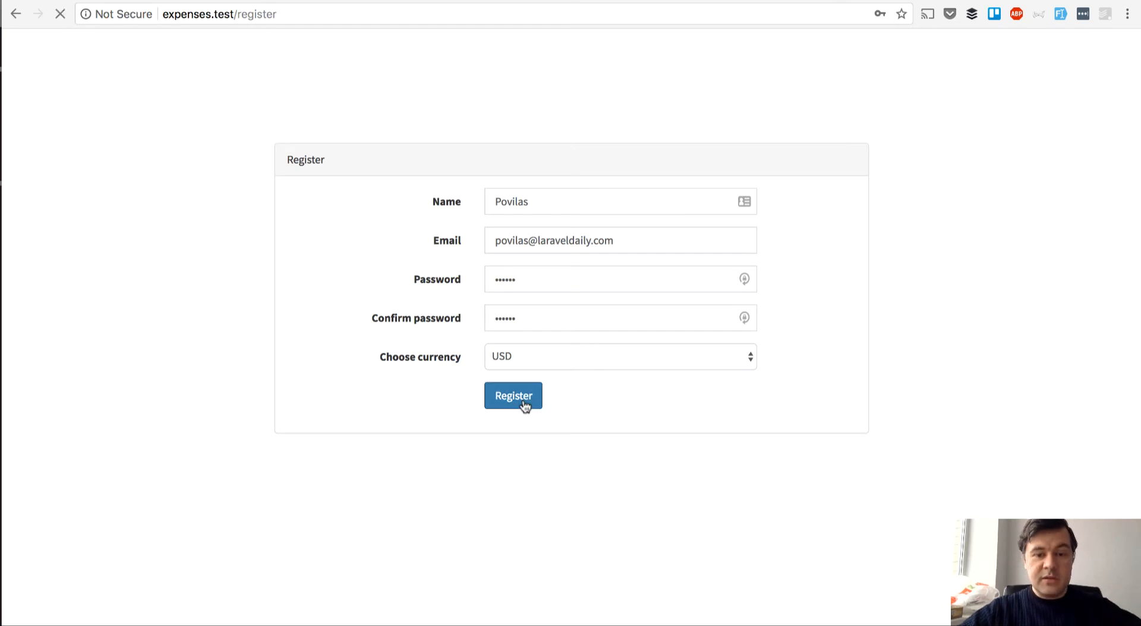
click(512, 396)
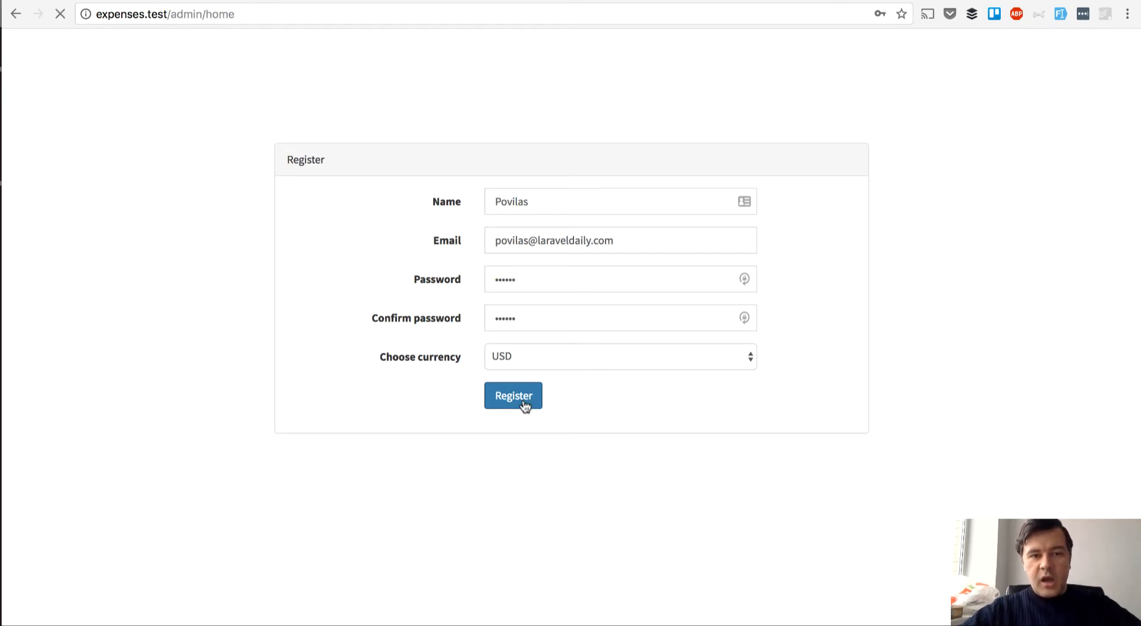
click(514, 395)
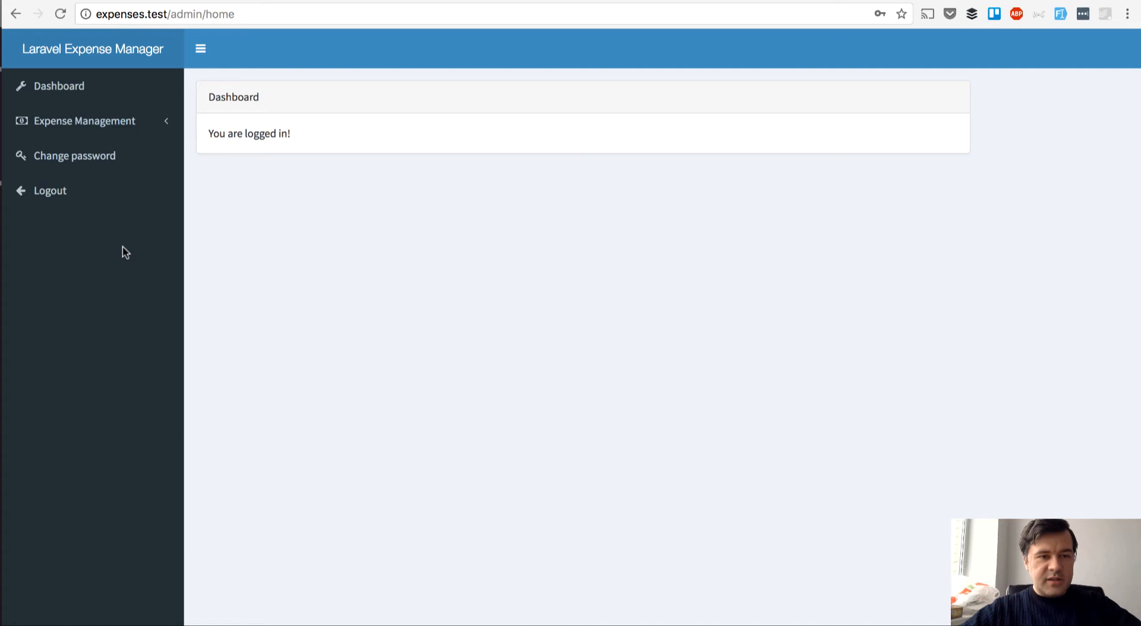
mouse_move(342, 456)
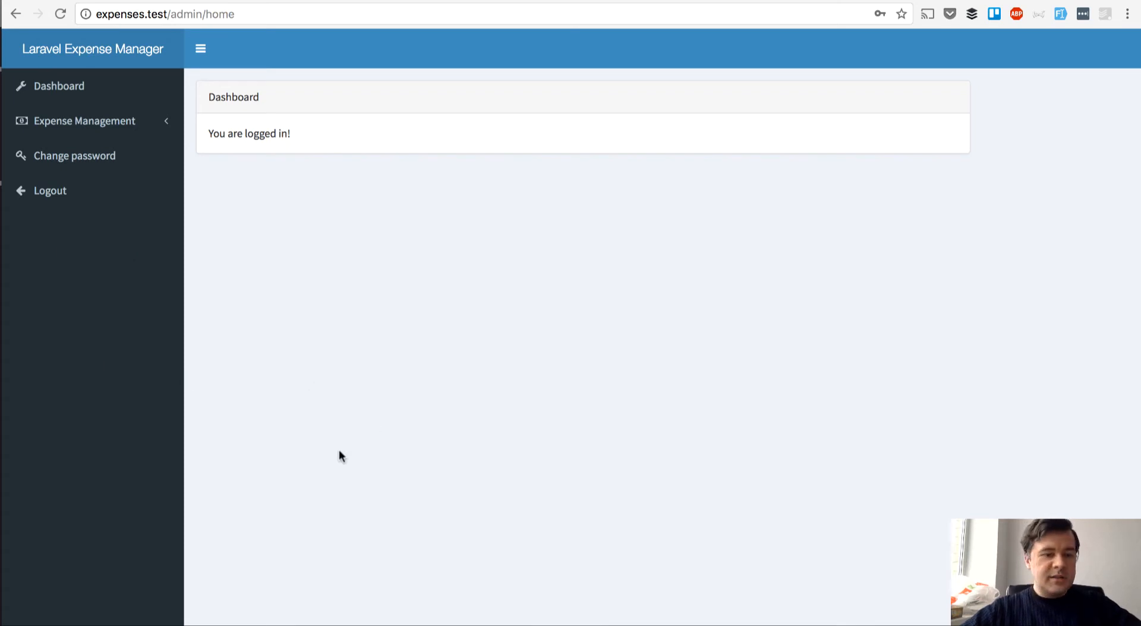
mouse_move(333, 460)
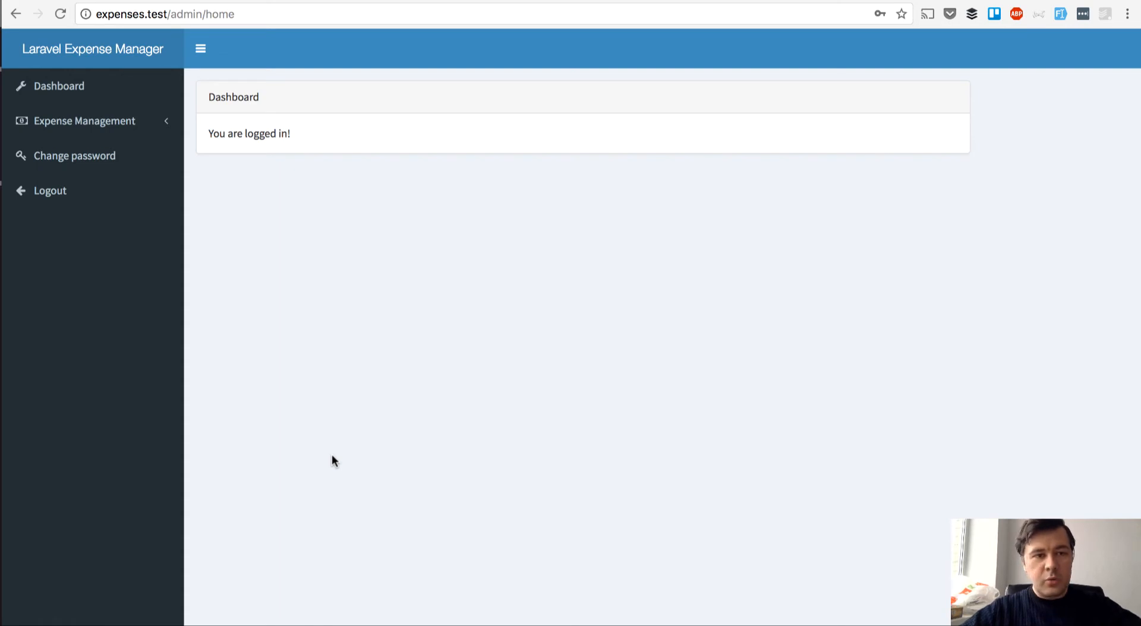
- Expand the Expense Management sidebar section to reveal its pages
click(83, 121)
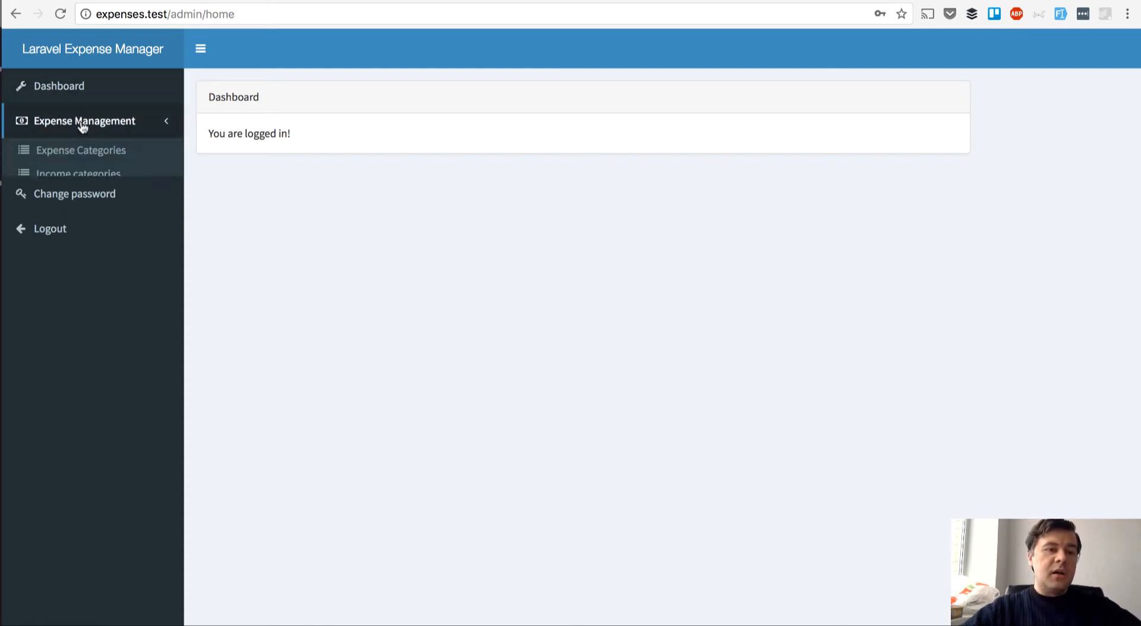
click(83, 122)
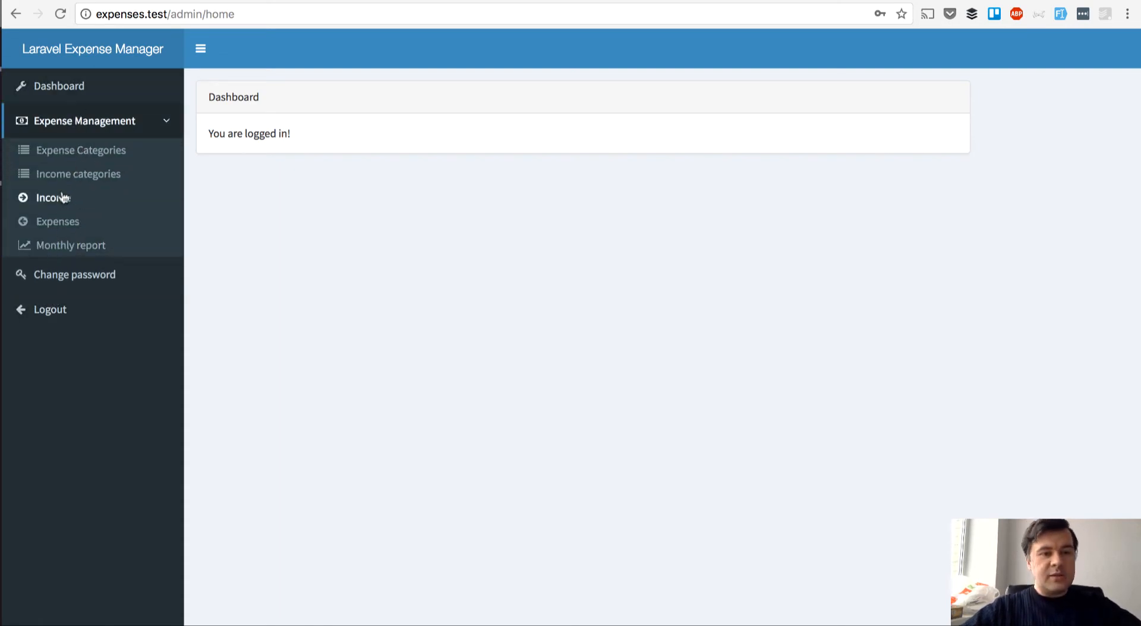
- Create two expense categories, Food and Travel, from the Expense Categories list
click(80, 150)
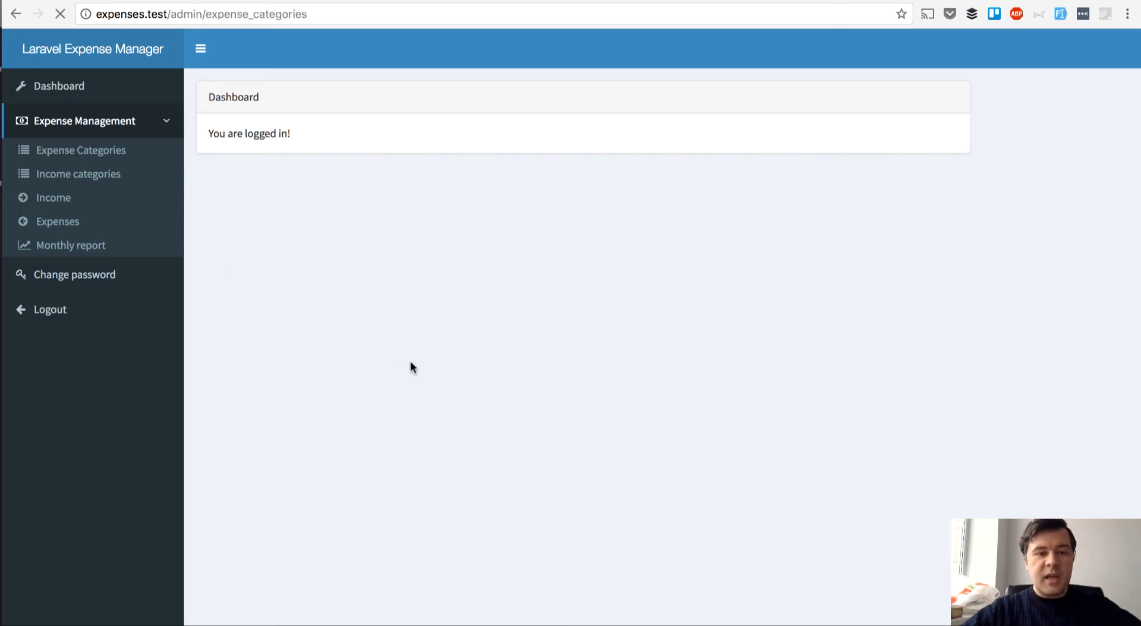
click(81, 149)
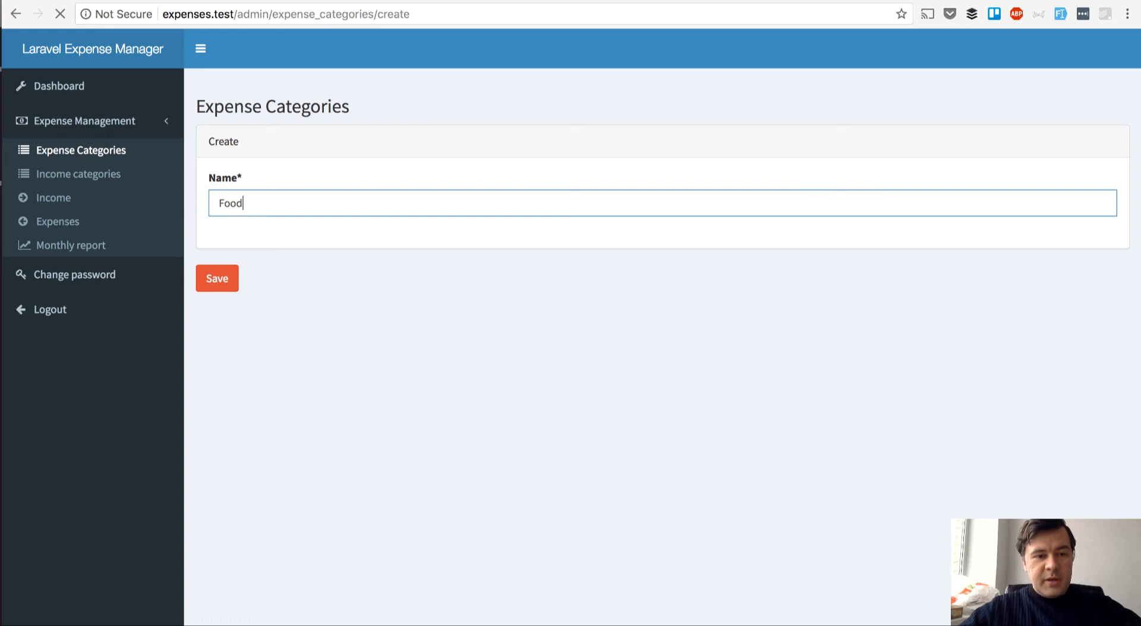
click(216, 278)
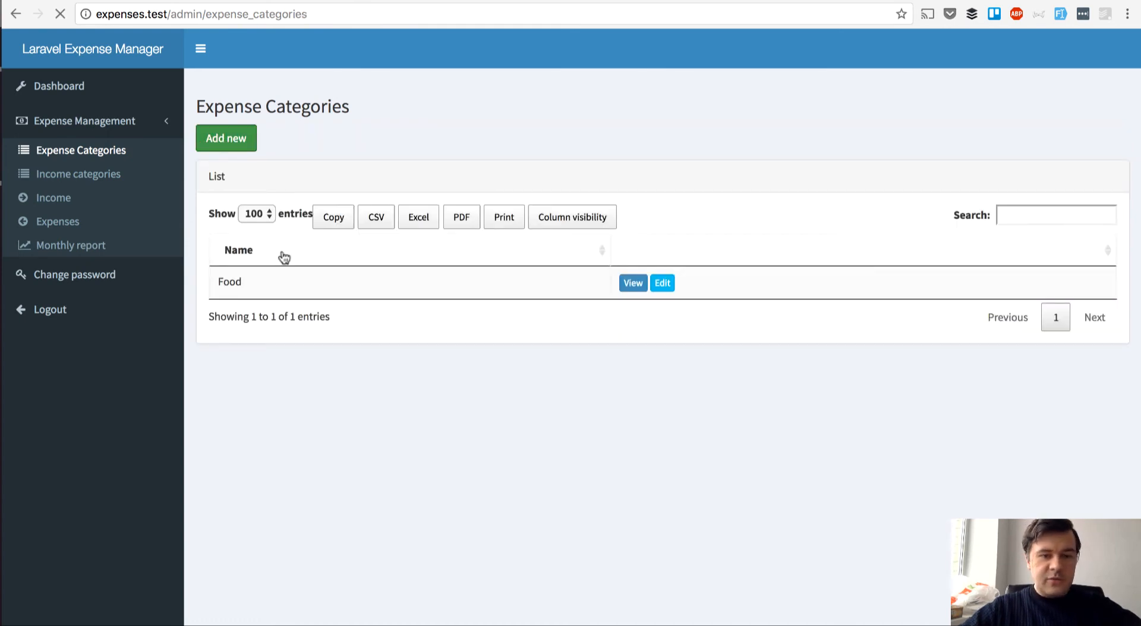
click(226, 138)
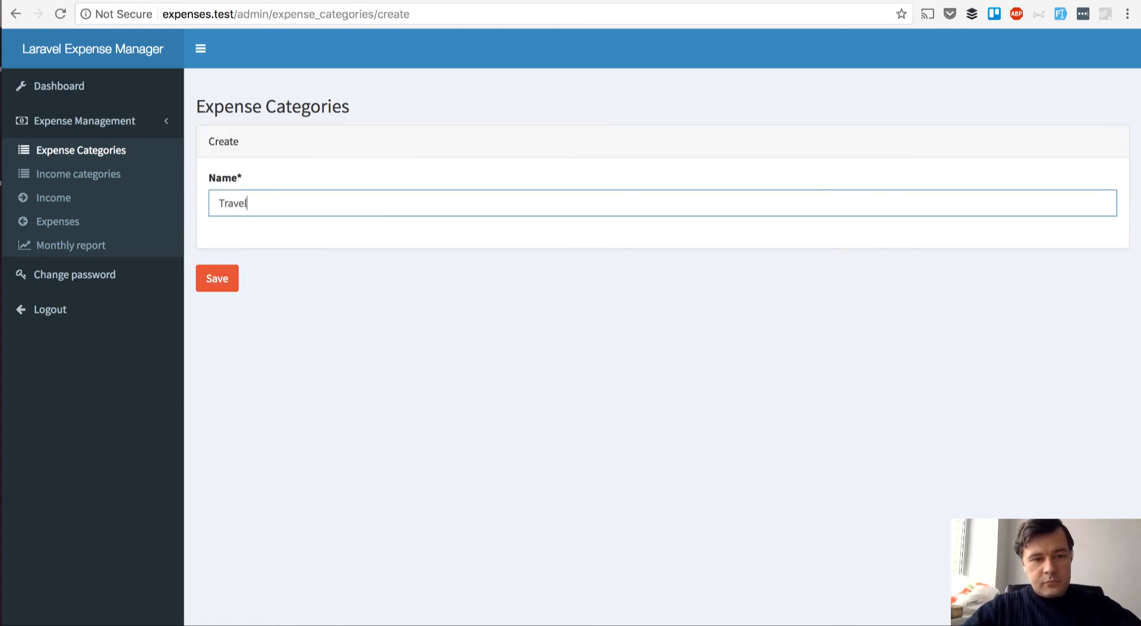
click(216, 278)
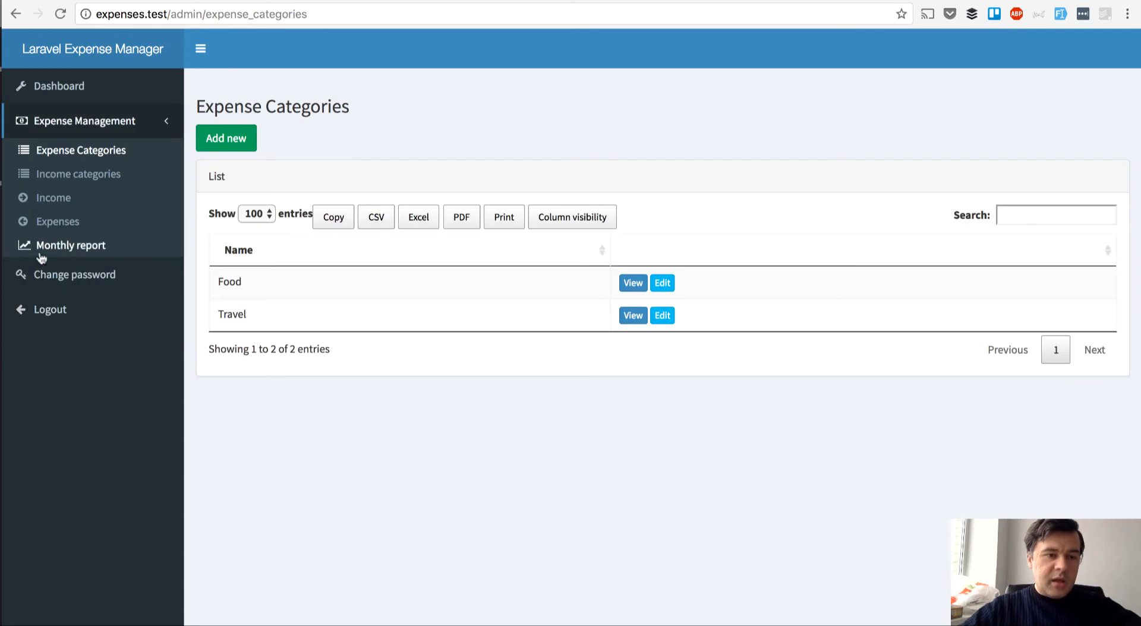
- Create a Food expense dated 2018-03-08 with amount 10 and save it
click(57, 221)
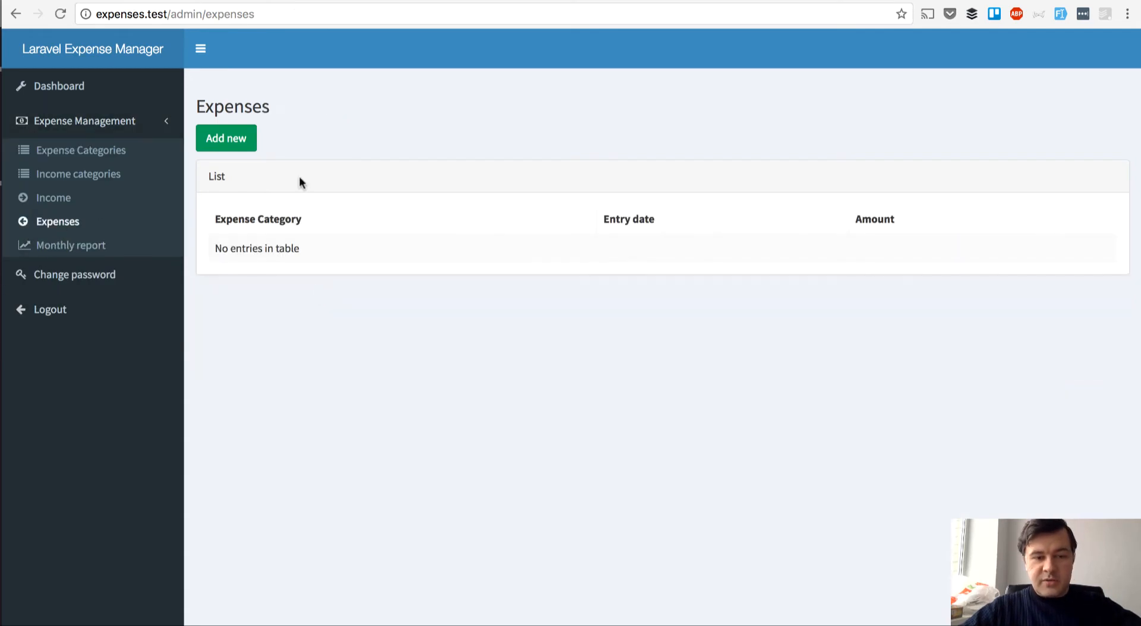
click(226, 138)
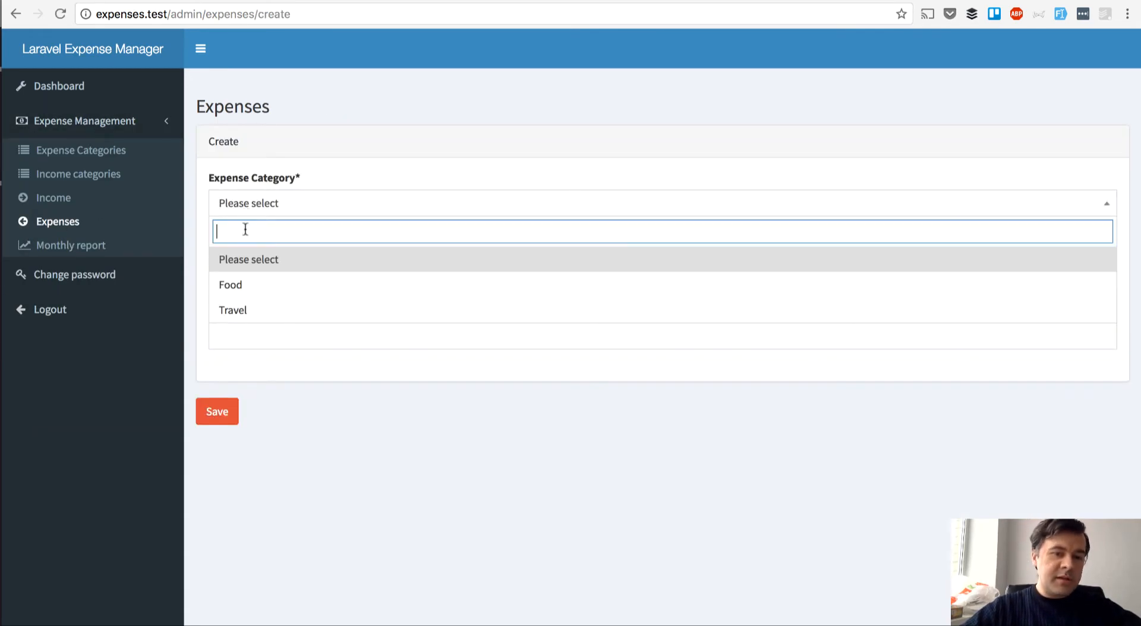
click(230, 284)
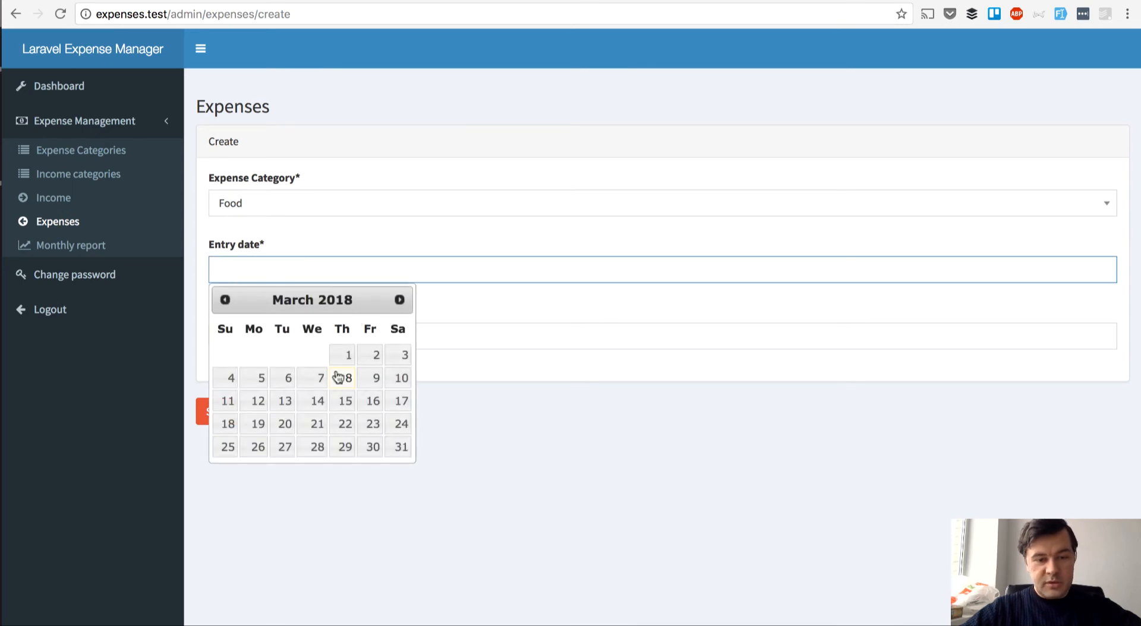
click(347, 378)
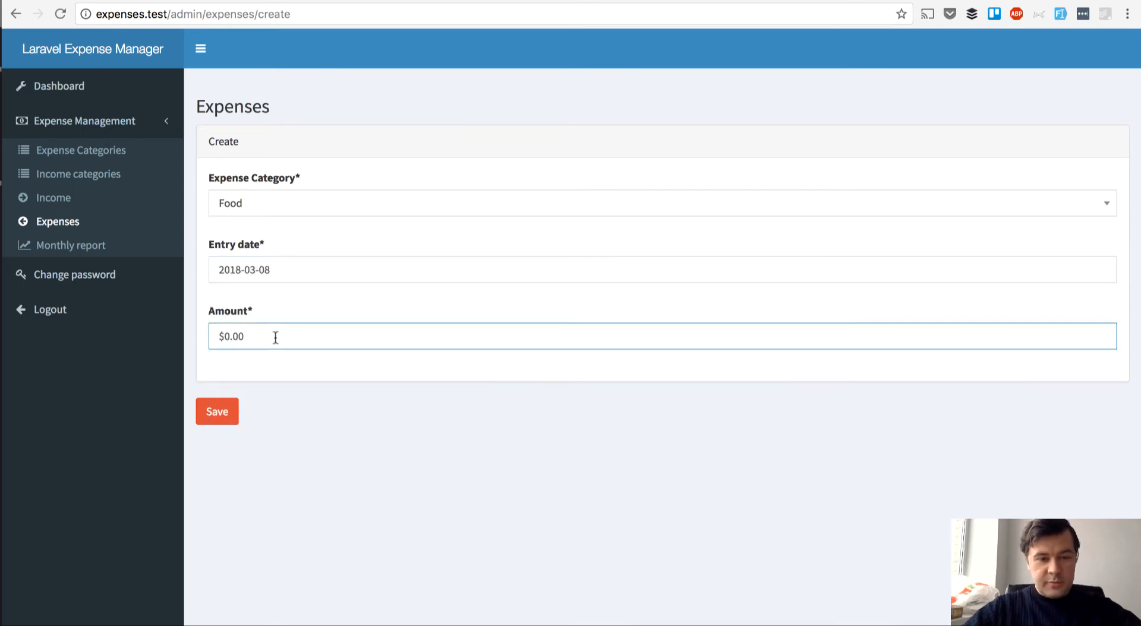
text(10)
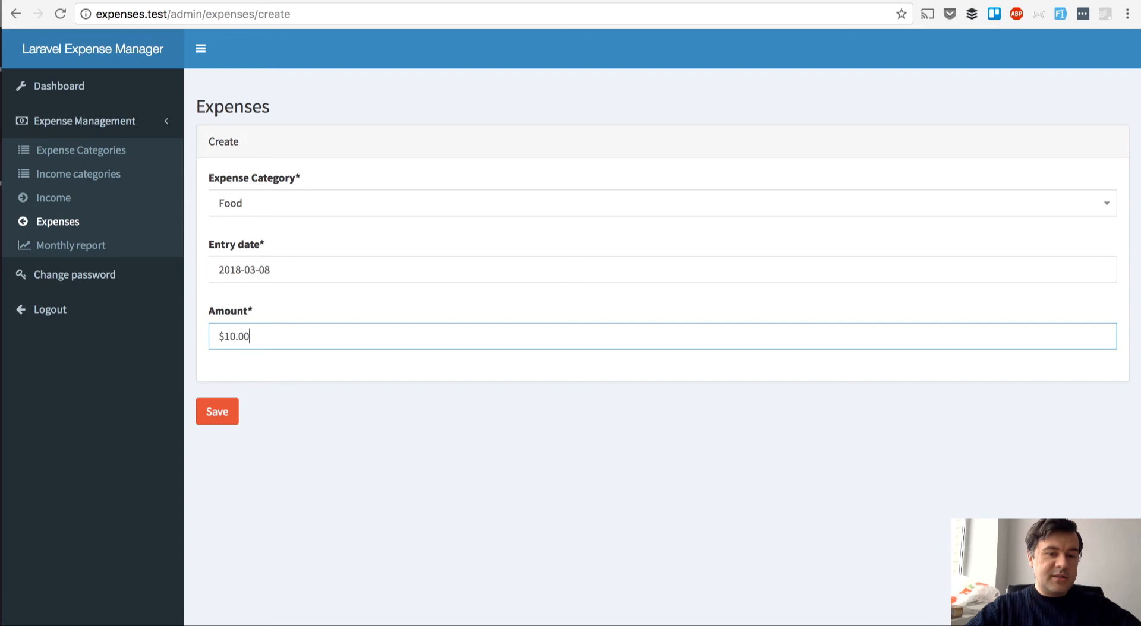
mouse_move(238, 430)
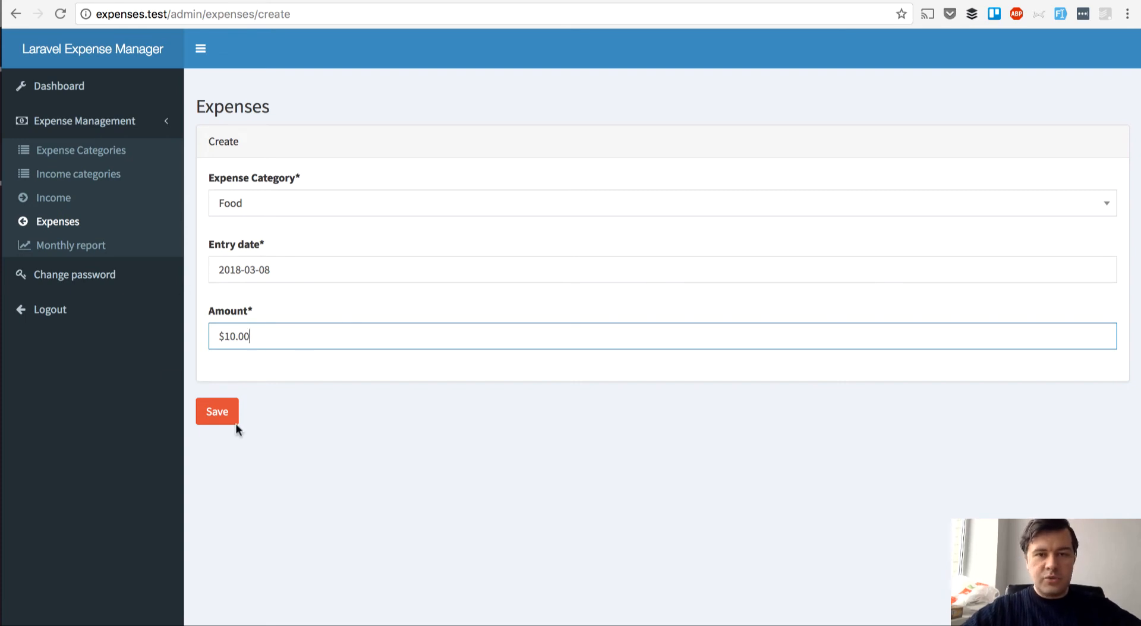
mouse_move(307, 382)
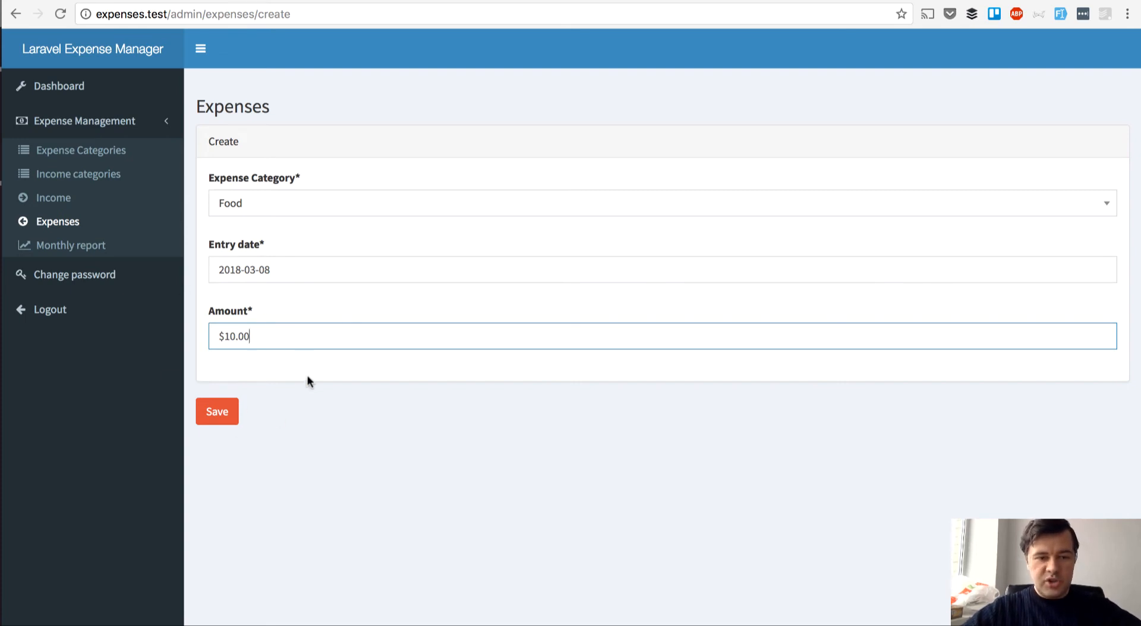
mouse_move(290, 385)
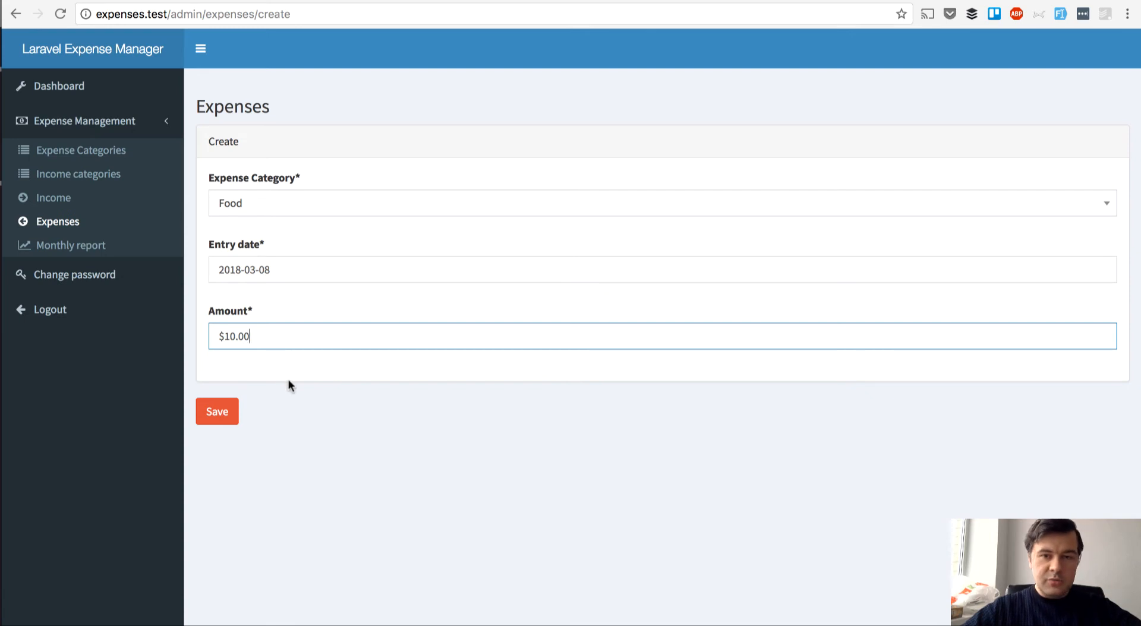
click(216, 411)
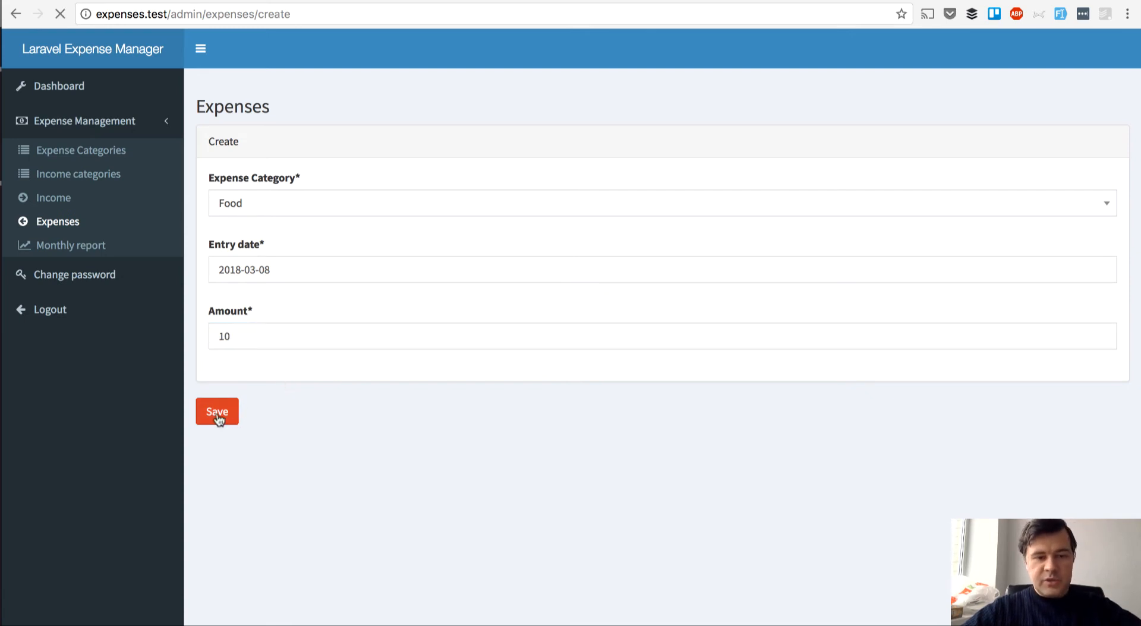
- Create a Travel expense dated 2018-03-07 with amount 45.67 and save it
click(216, 411)
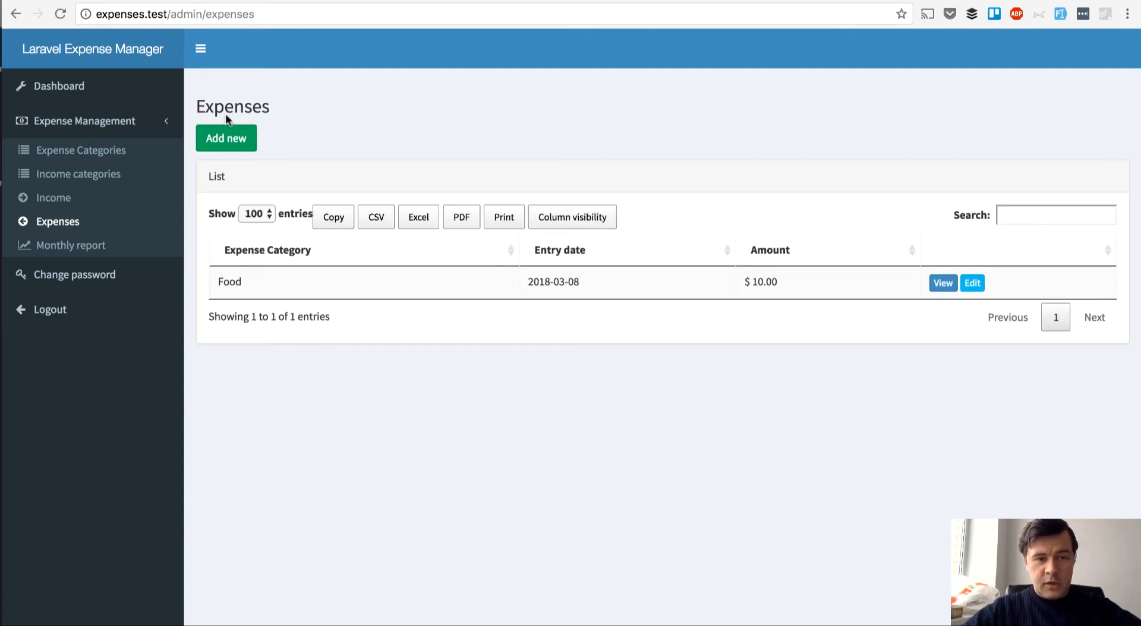
click(226, 138)
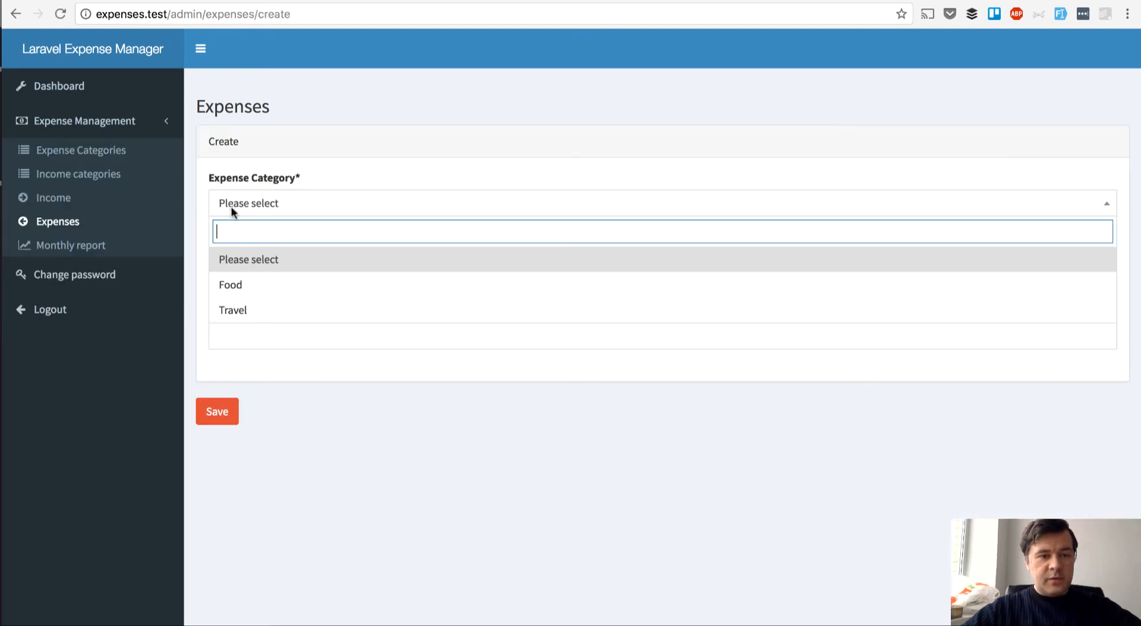
click(233, 310)
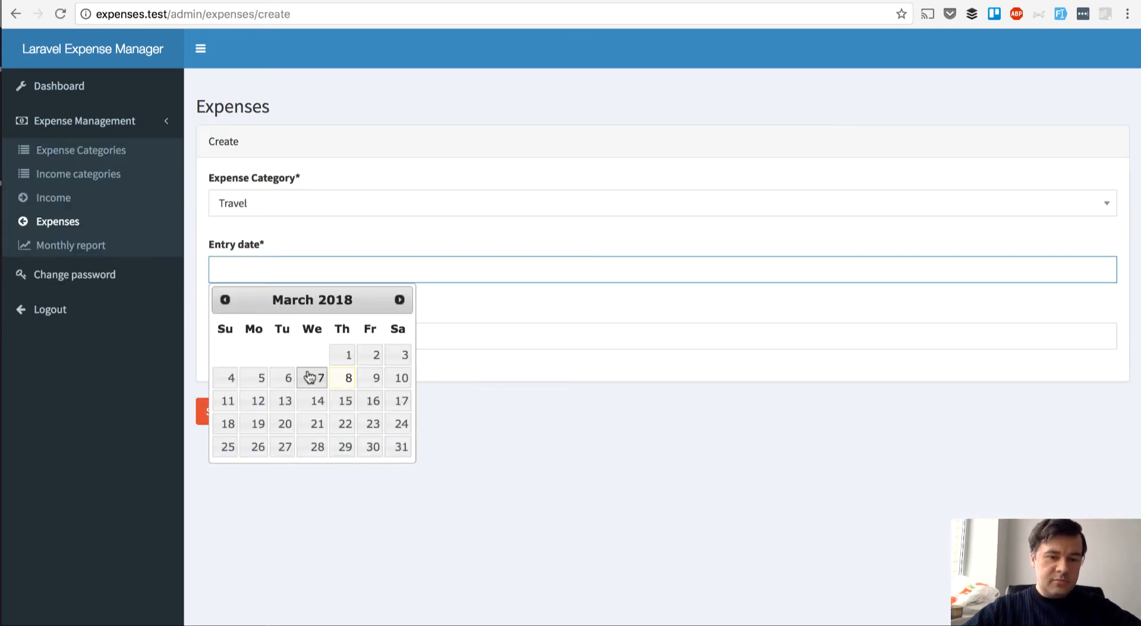
click(318, 378)
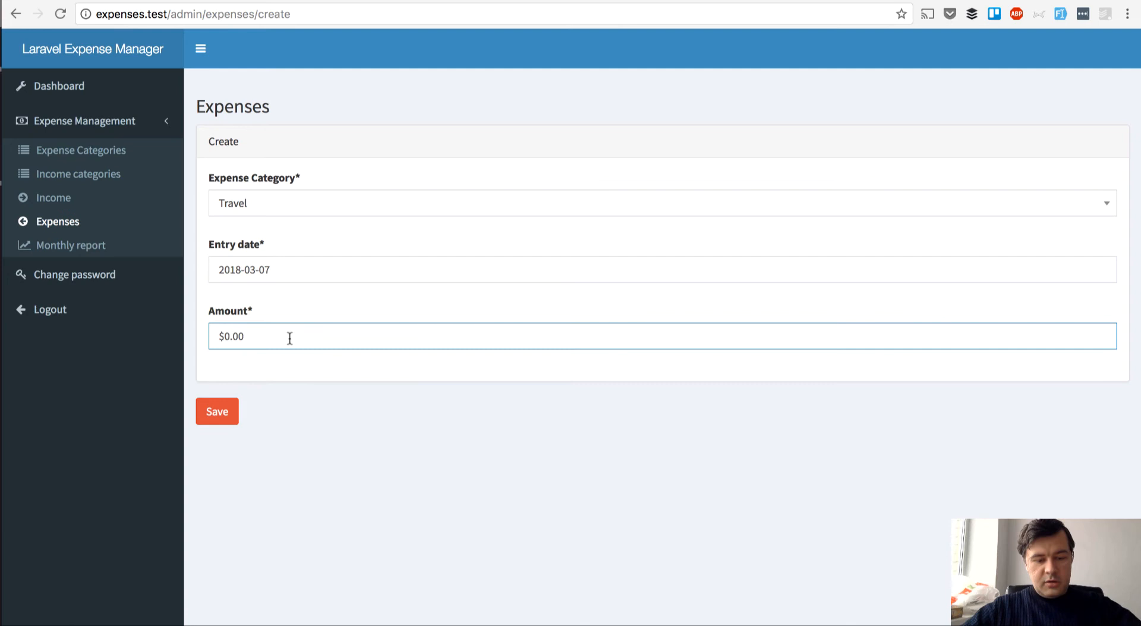
text(45.67)
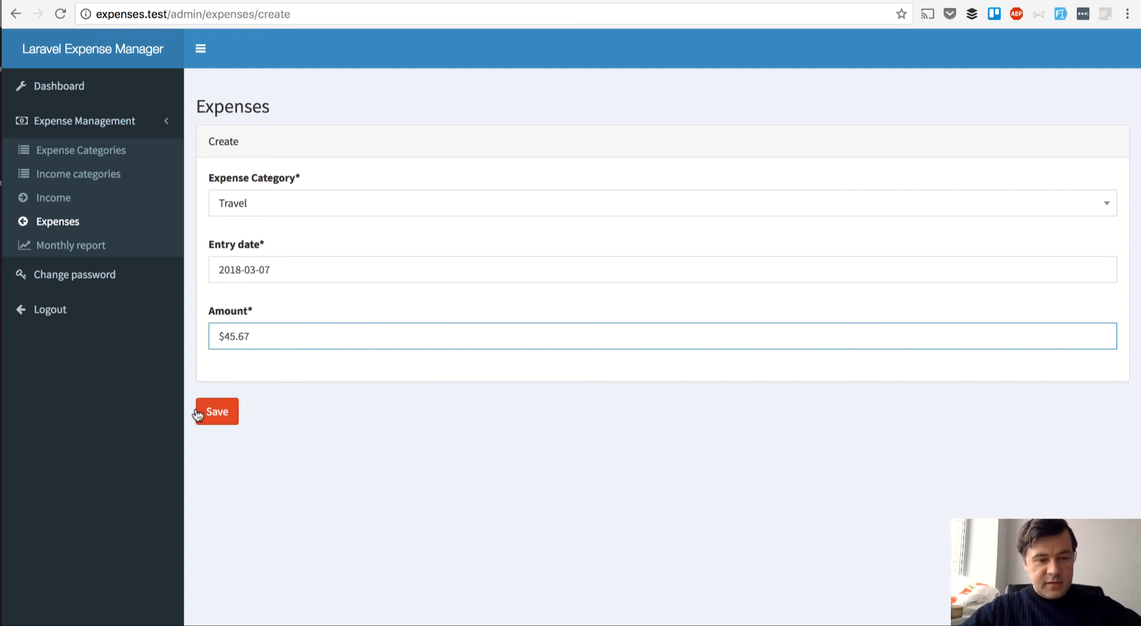
click(217, 411)
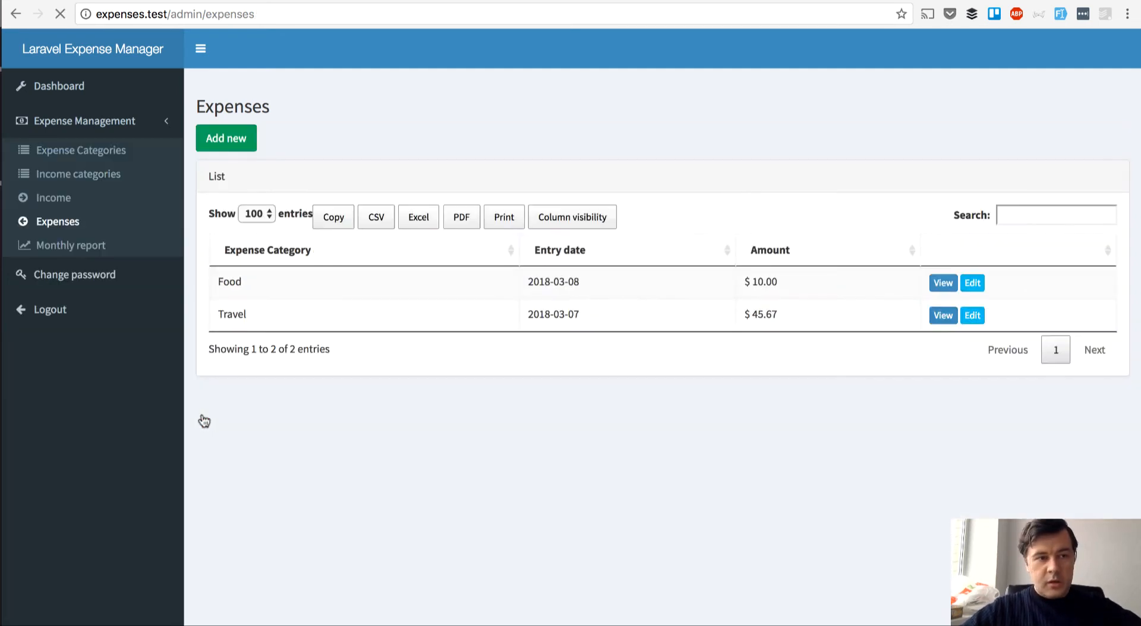
mouse_move(245, 447)
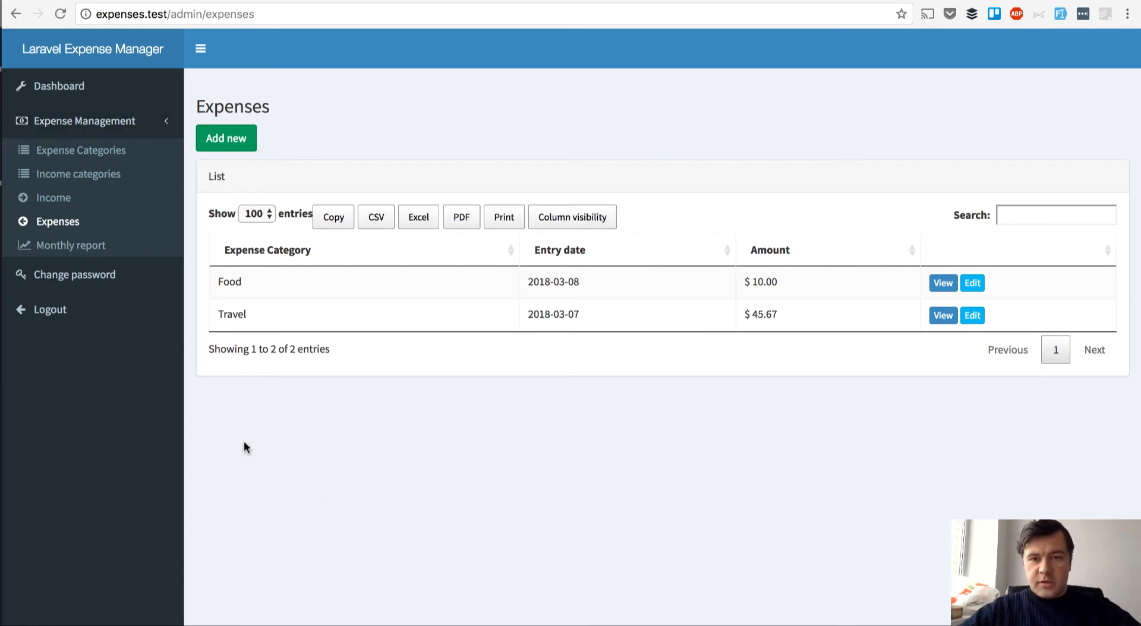
click(72, 245)
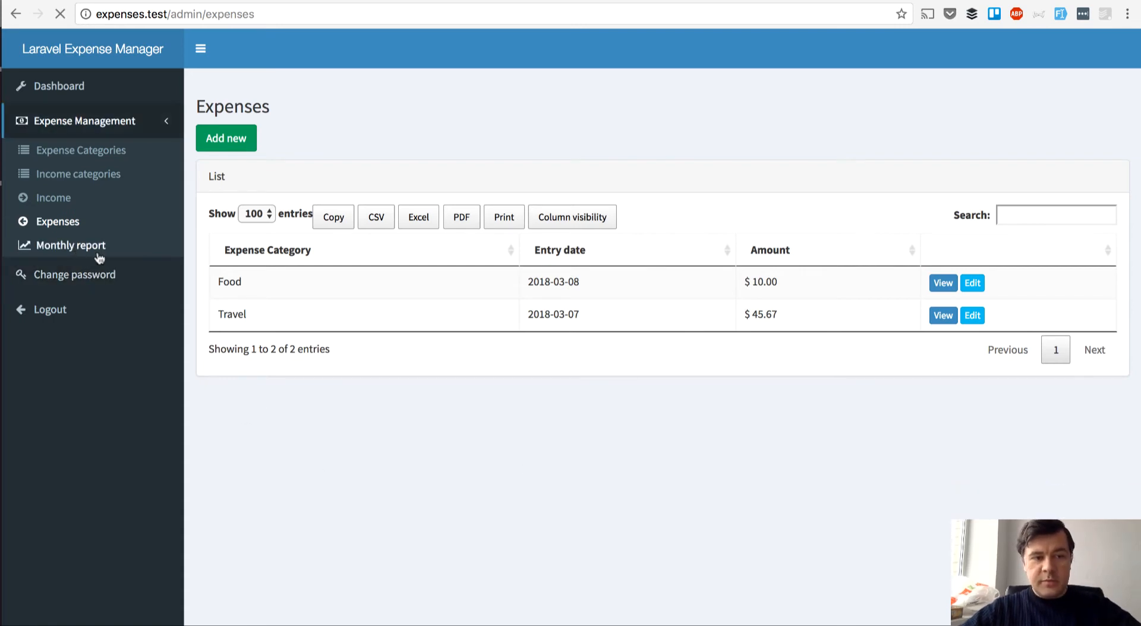
- Show the March 2018 monthly report totalling $55.67 across Travel and Food
click(71, 245)
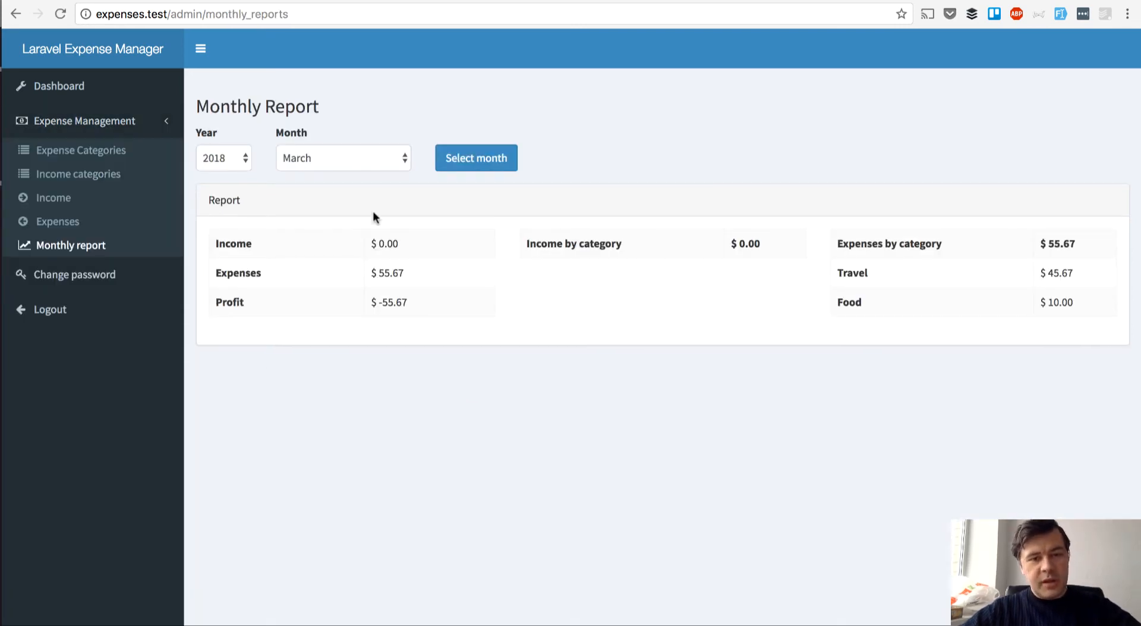
mouse_move(510, 296)
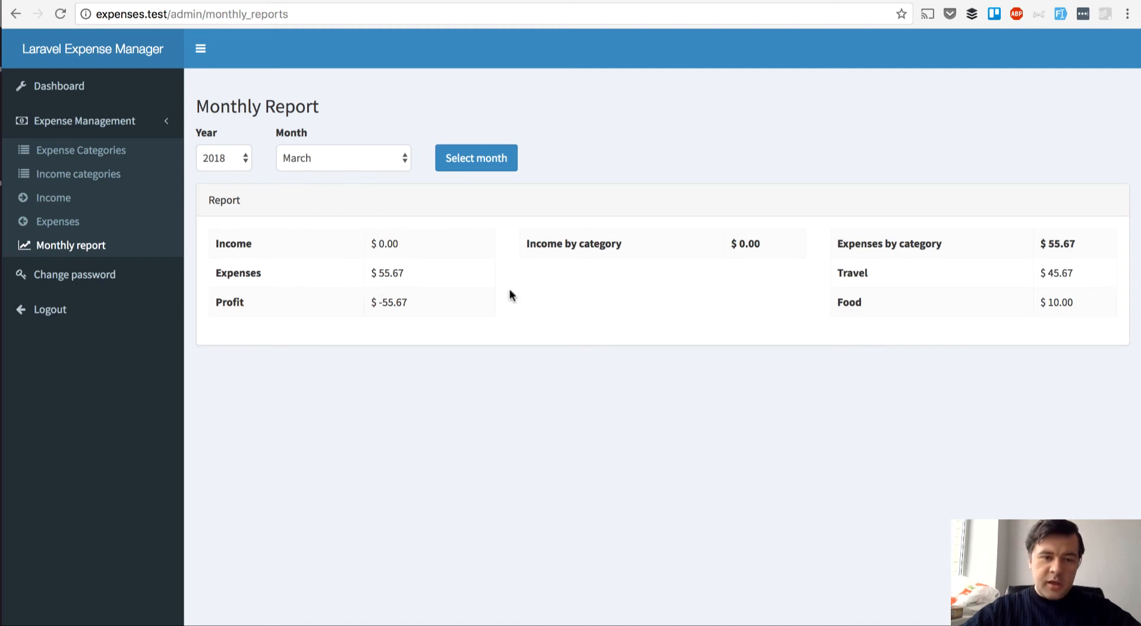
mouse_move(750, 192)
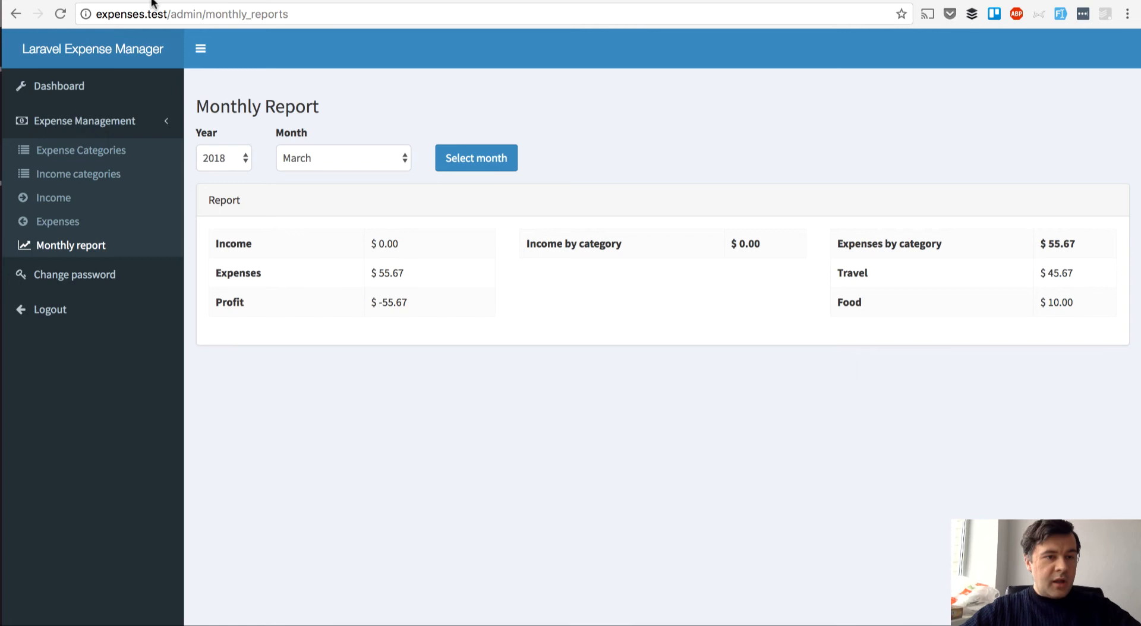
mouse_move(472, 419)
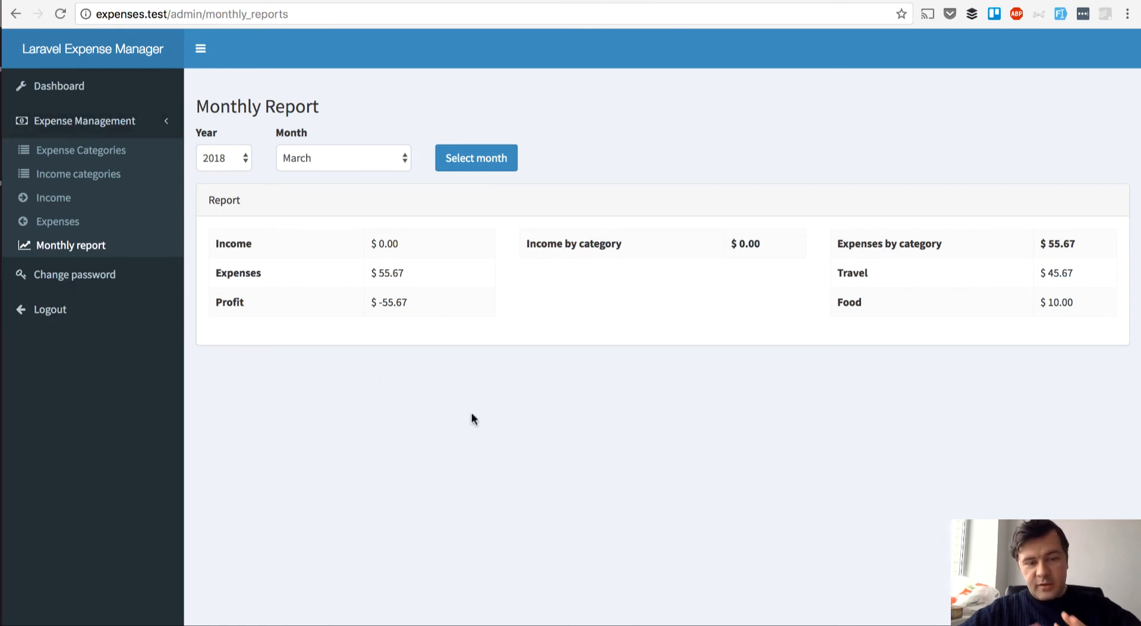
mouse_move(50, 309)
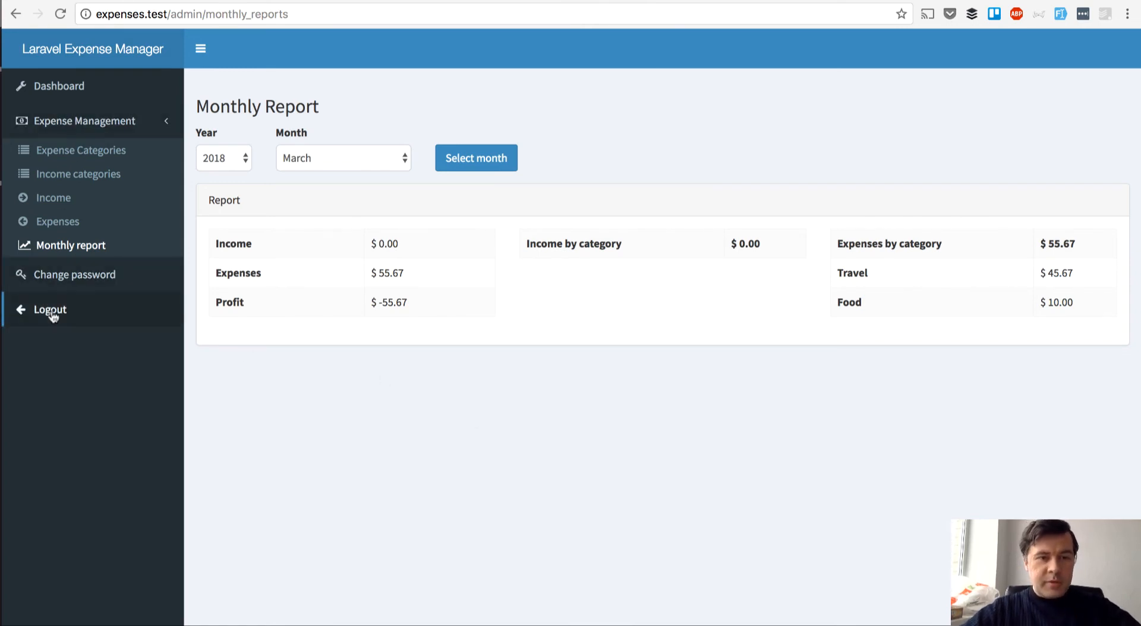
- Log out and return to the registration form
click(50, 309)
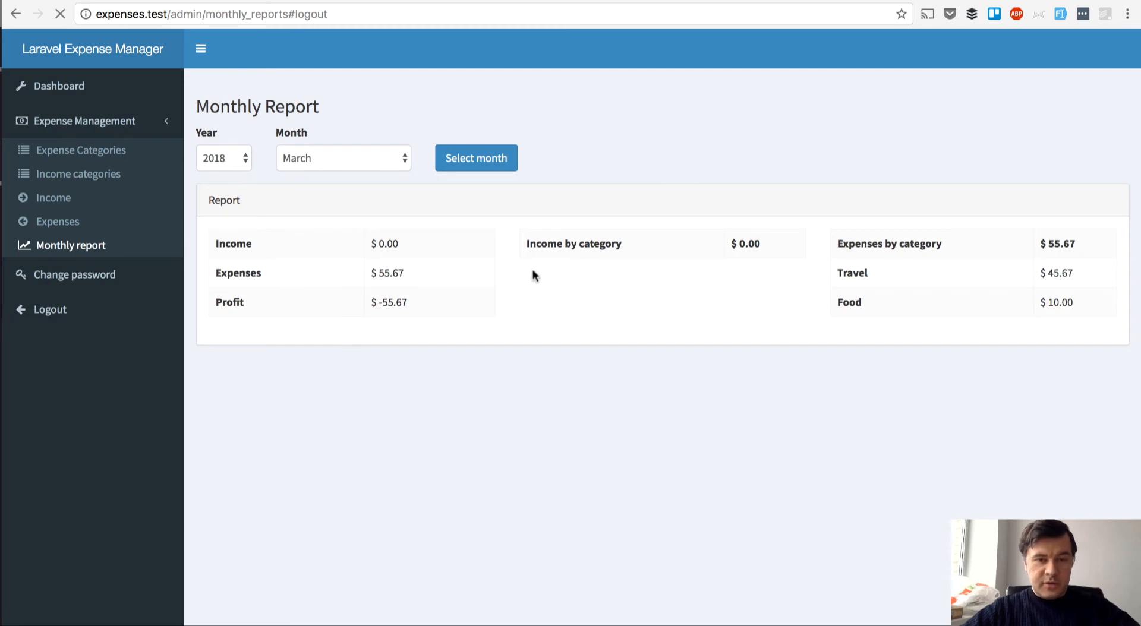
click(50, 309)
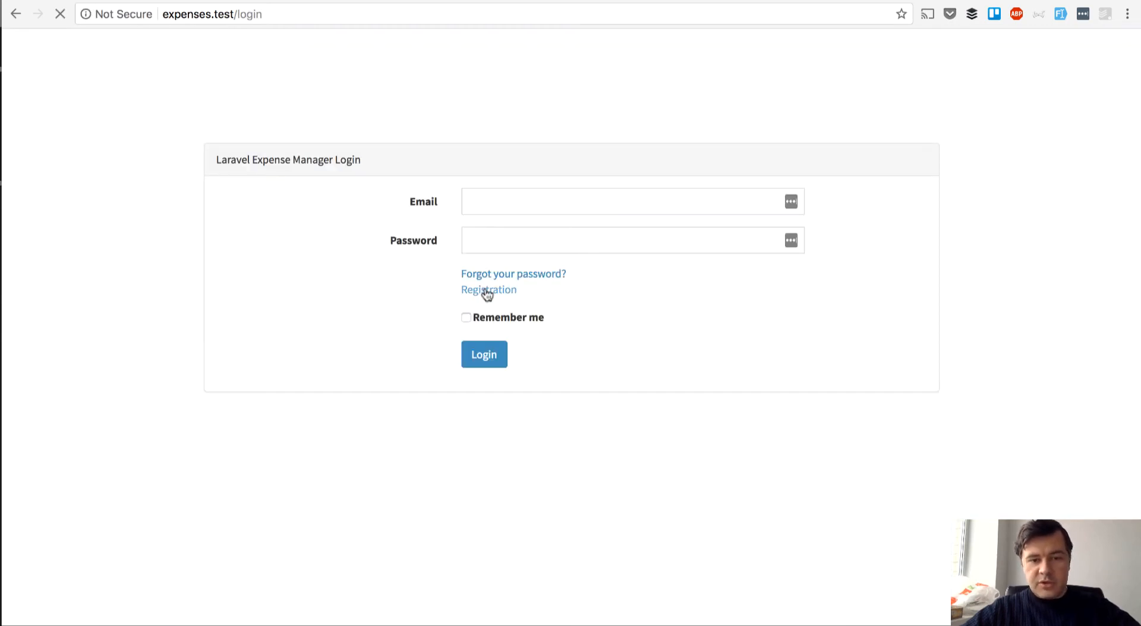
click(488, 290)
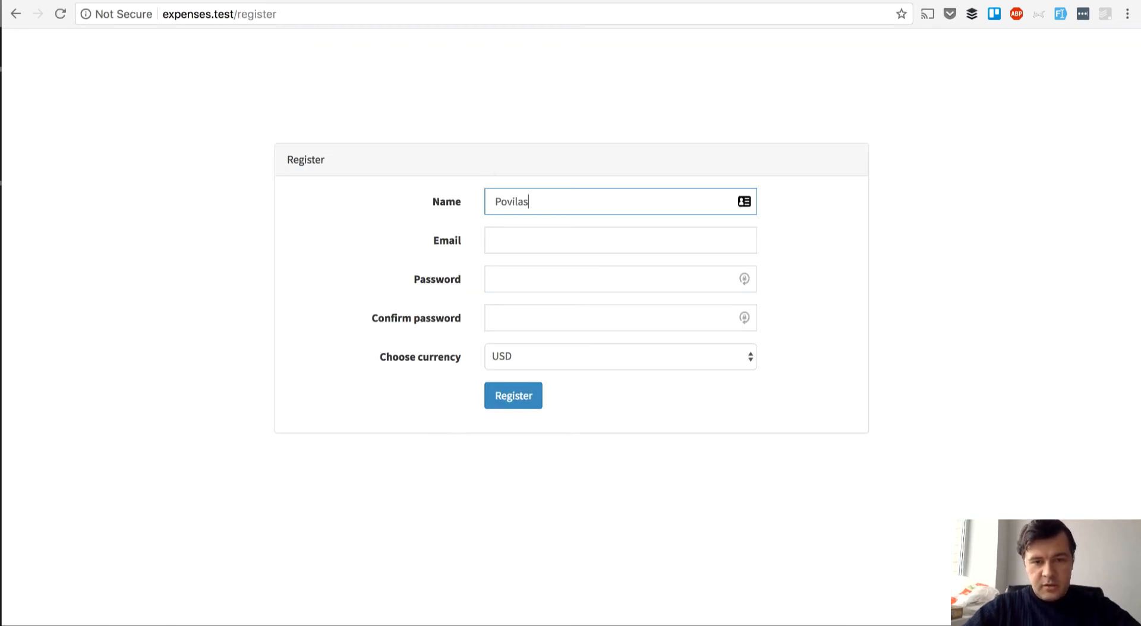
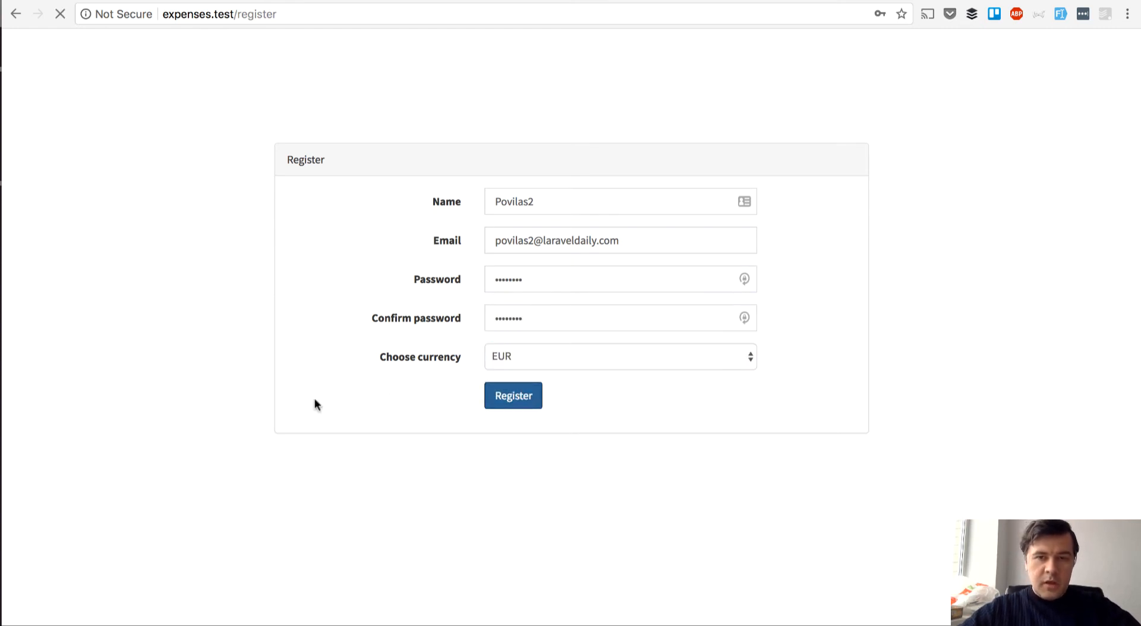
click(512, 396)
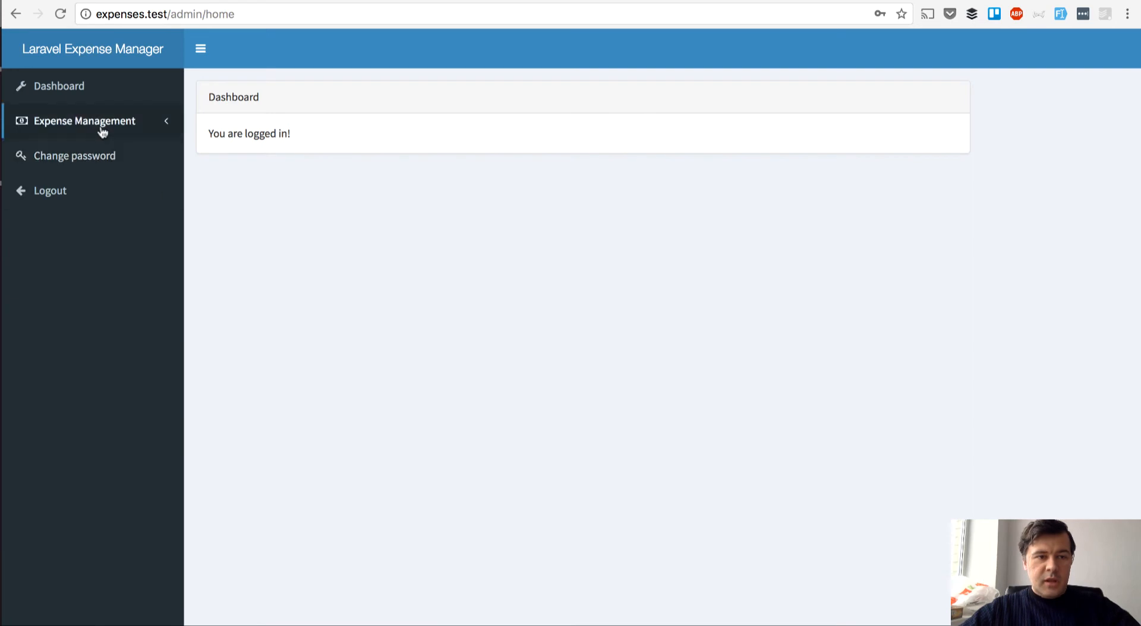
click(84, 122)
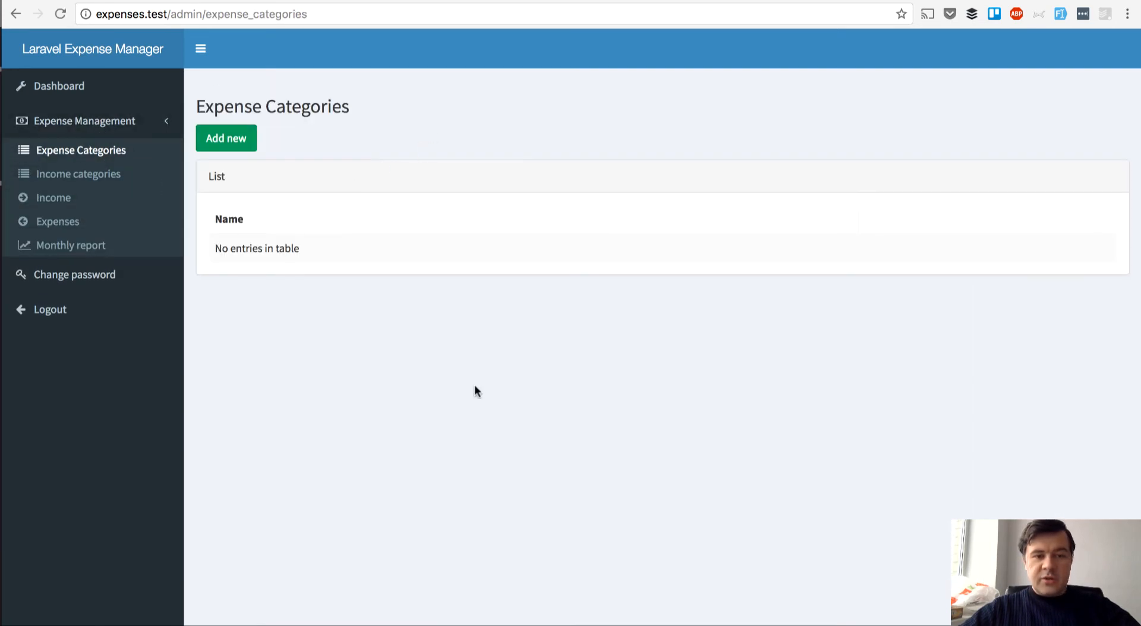
mouse_move(328, 563)
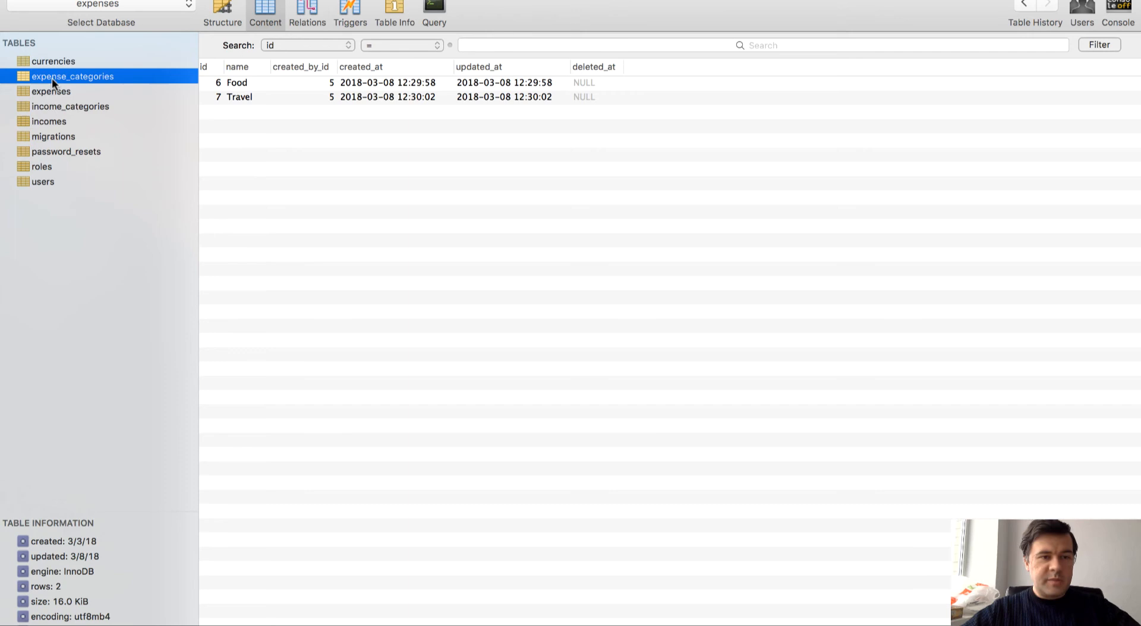
mouse_move(250, 89)
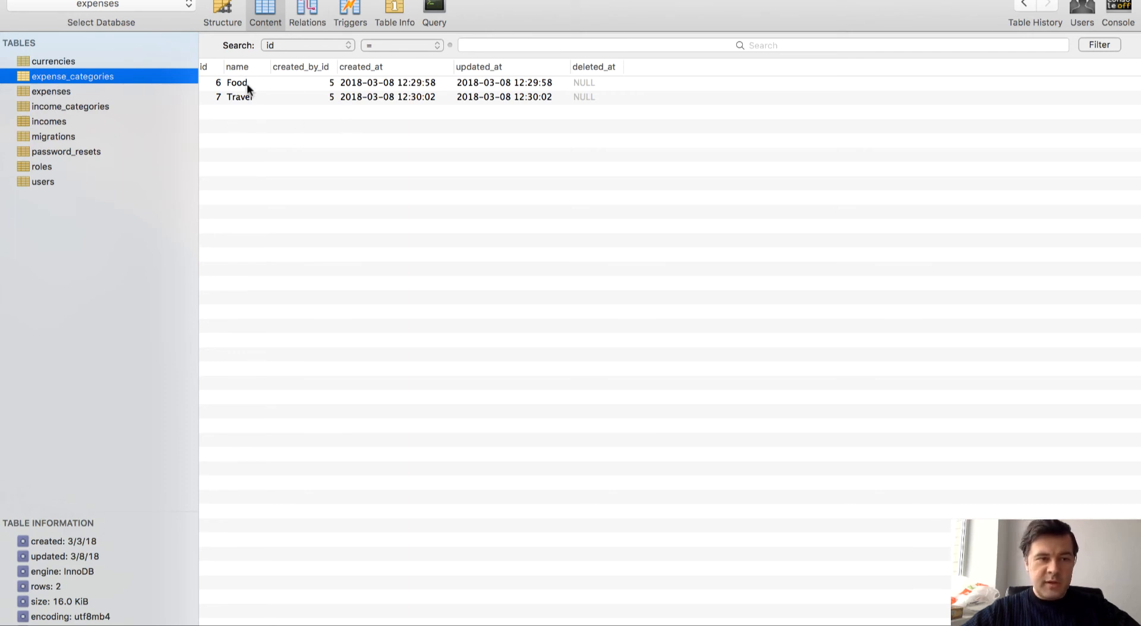
mouse_move(309, 95)
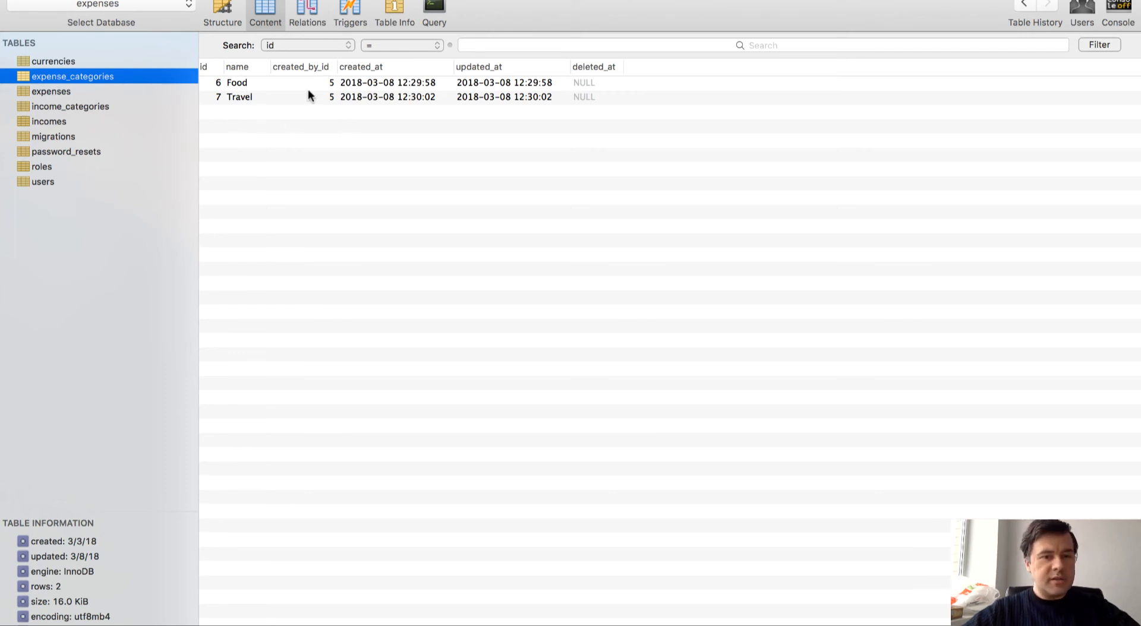
mouse_move(284, 342)
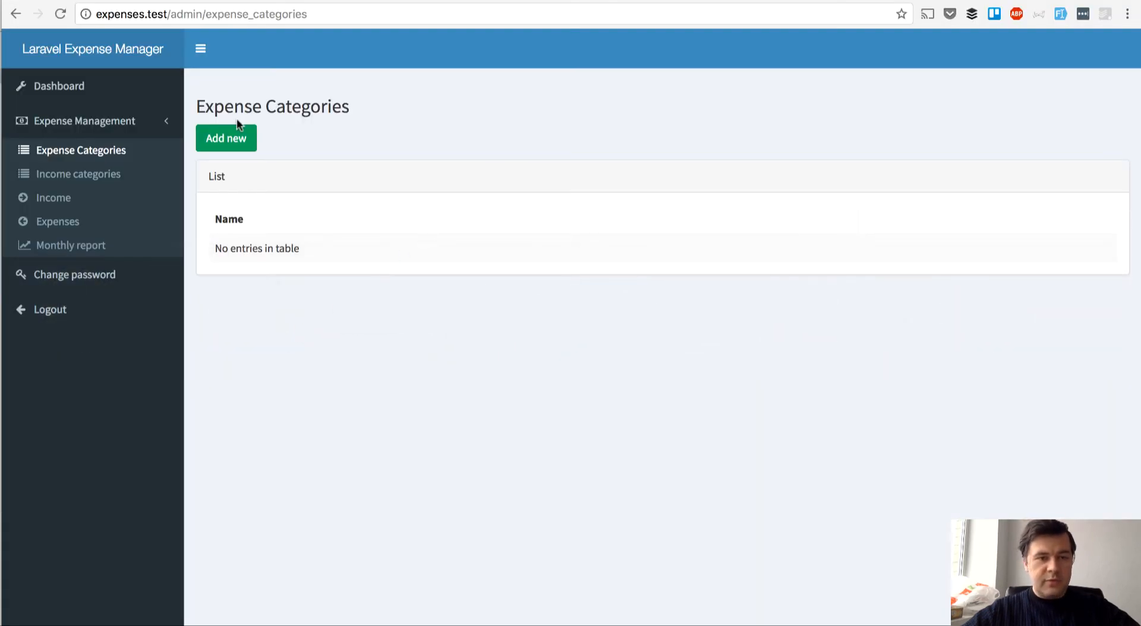
- Create an expense category named Food for the second account
click(225, 138)
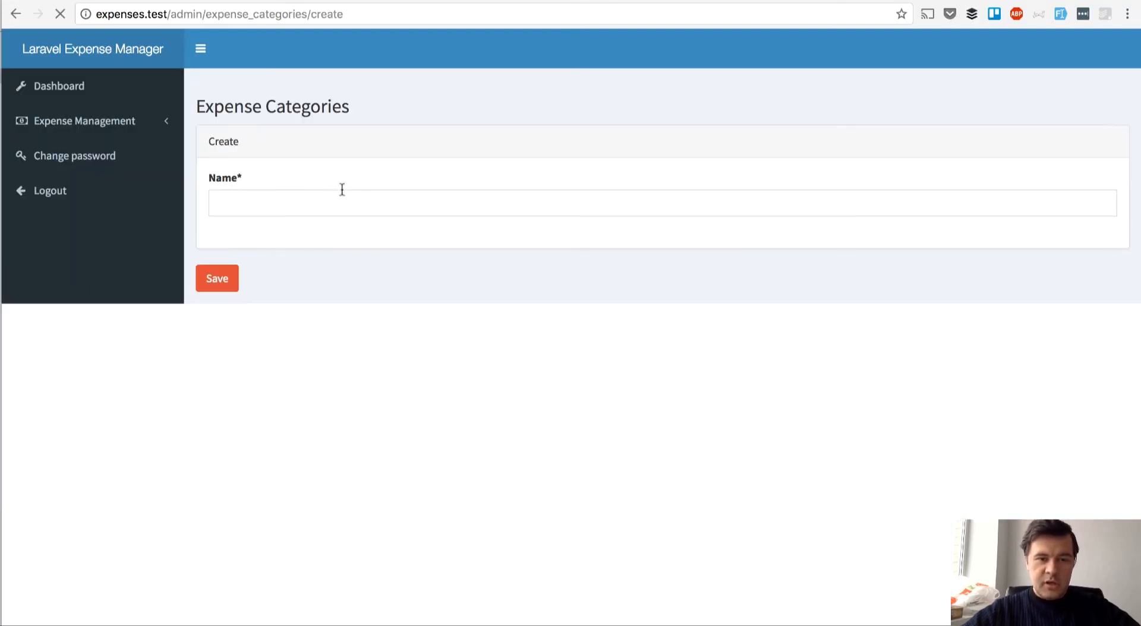
text(Food)
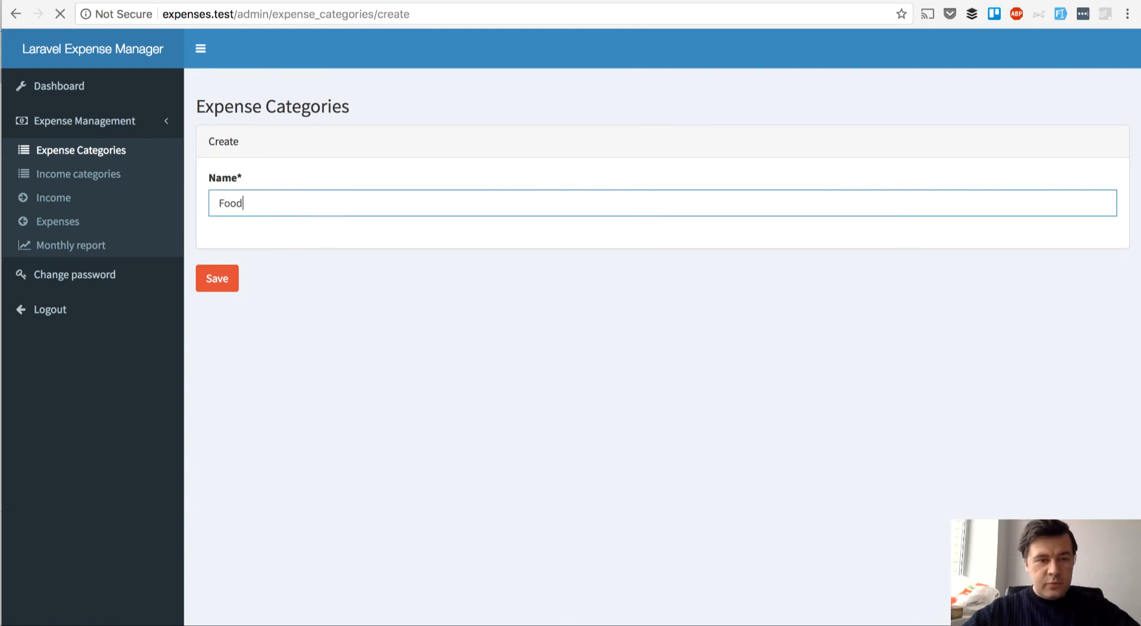
click(216, 278)
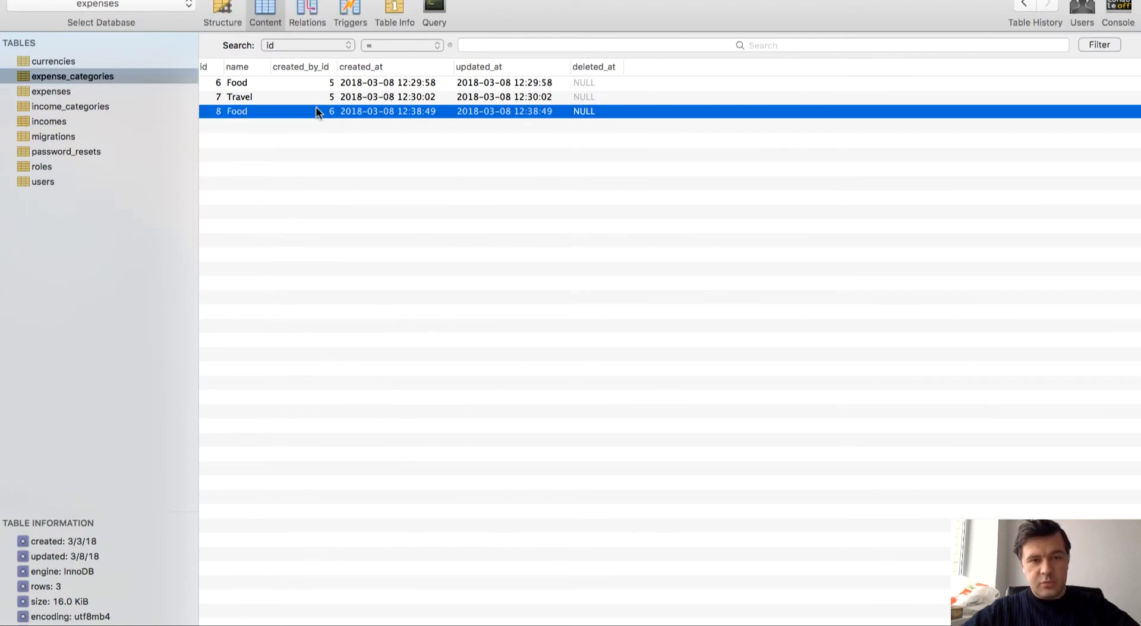
mouse_move(296, 231)
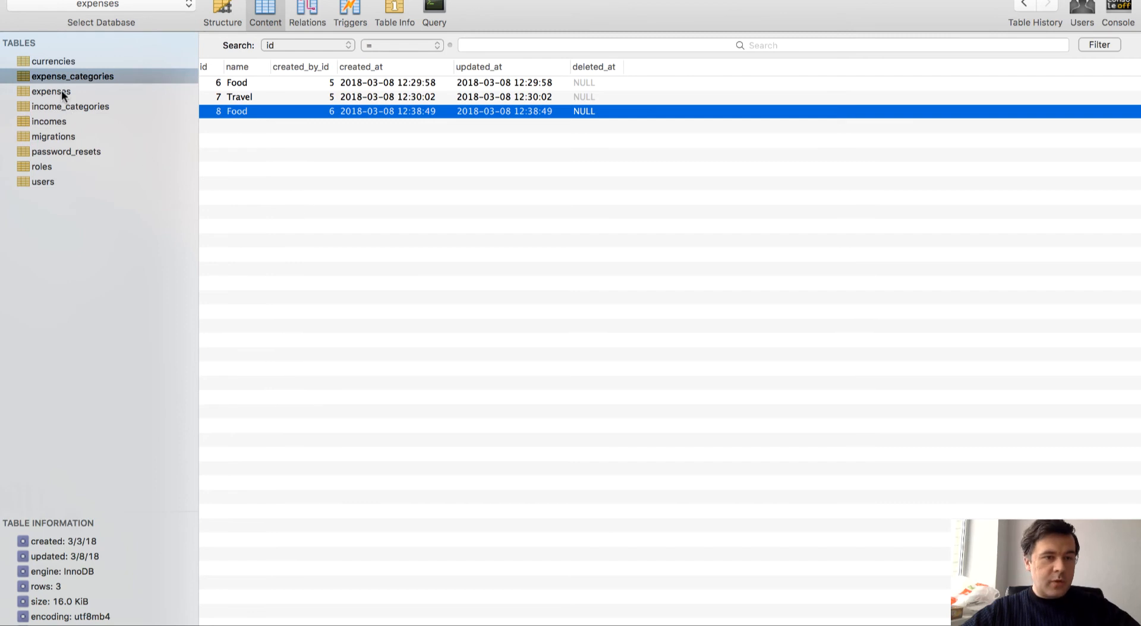
- Show the expenses table rows, holding only user 5's two expenses
click(51, 92)
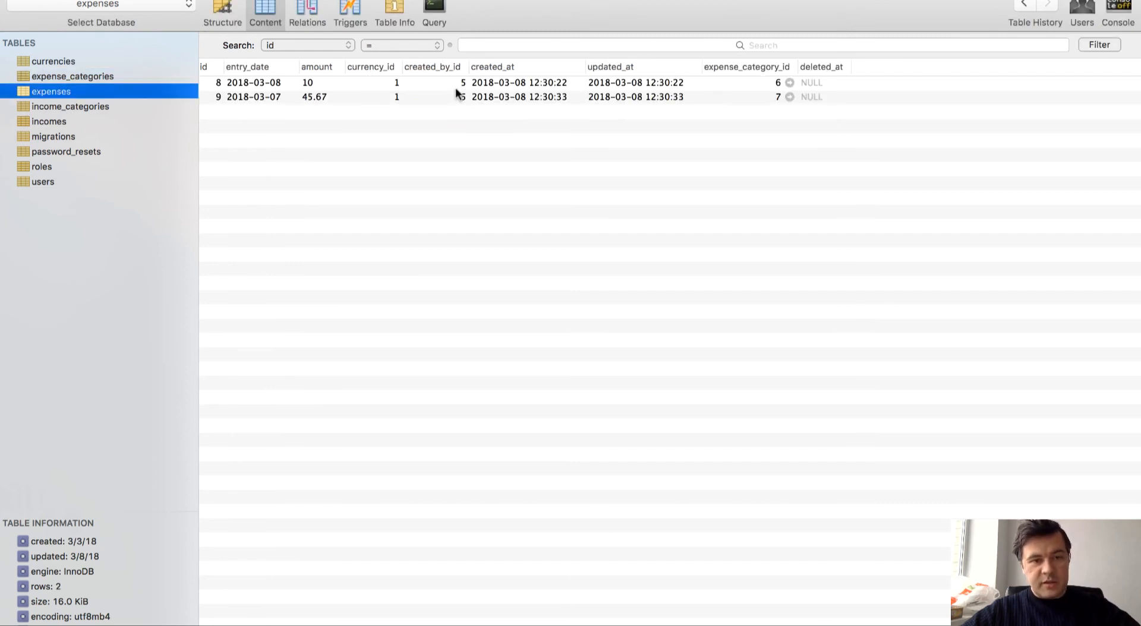
mouse_move(451, 125)
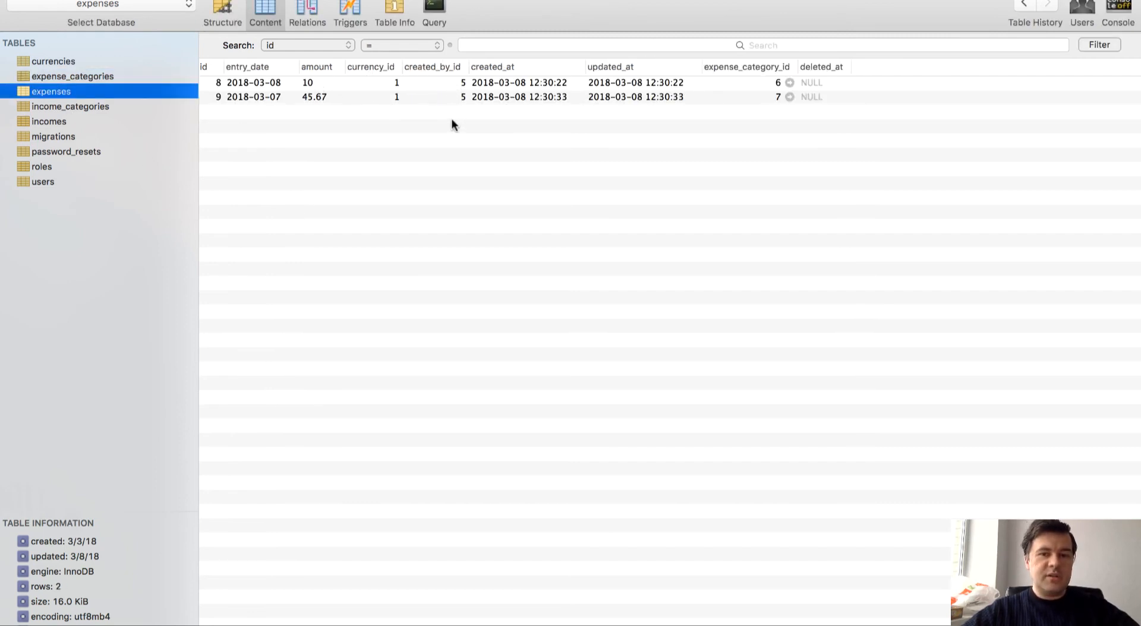
mouse_move(408, 125)
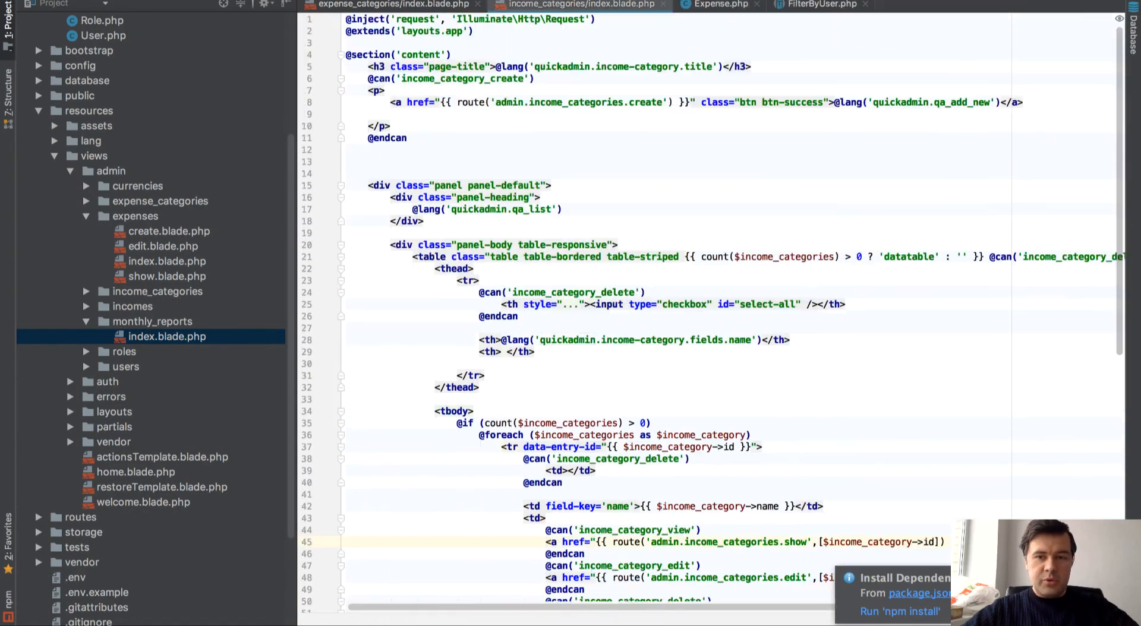
- View the FilterByUser trait, then locate the Expense and ExpenseCategory models via Search Everywhere and jump back to the trait
click(813, 5)
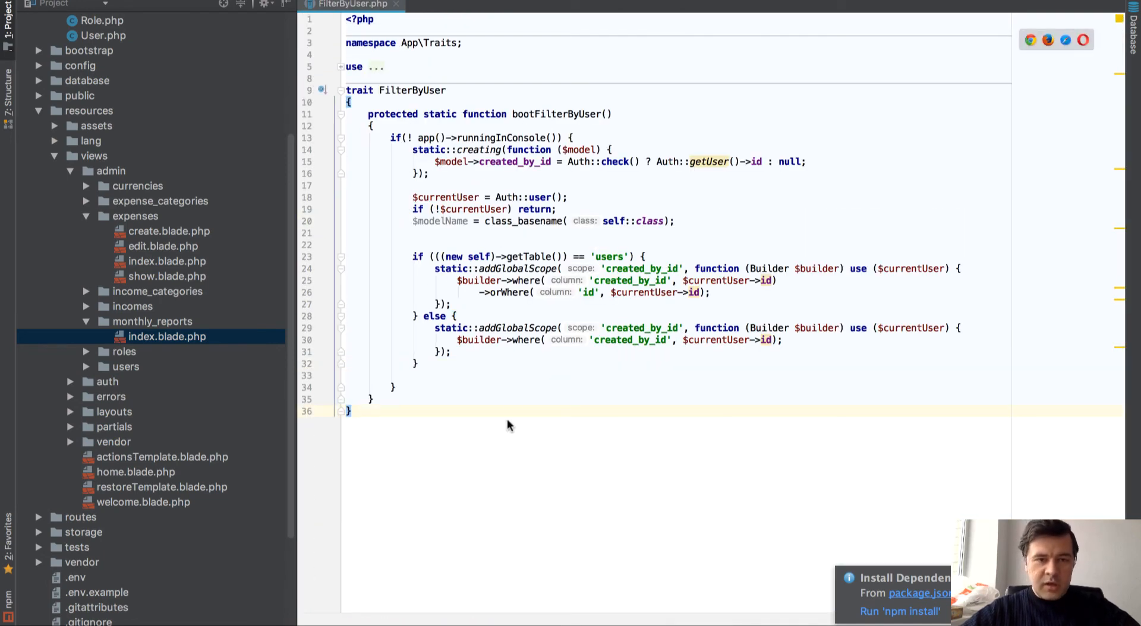
key(shift shift)
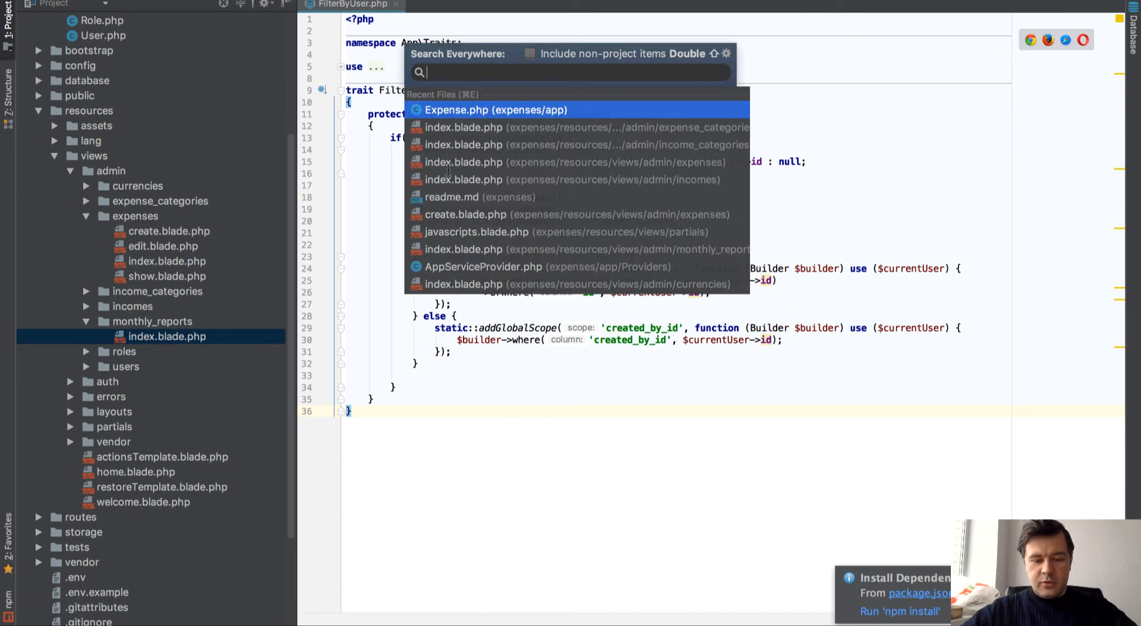
text(expen)
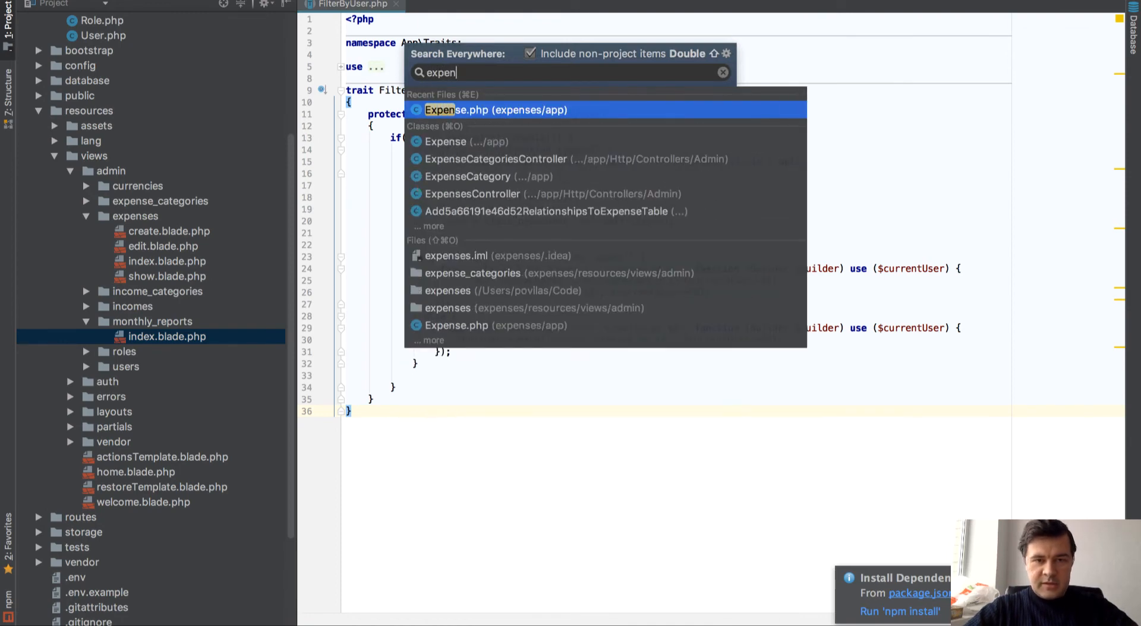
click(495, 110)
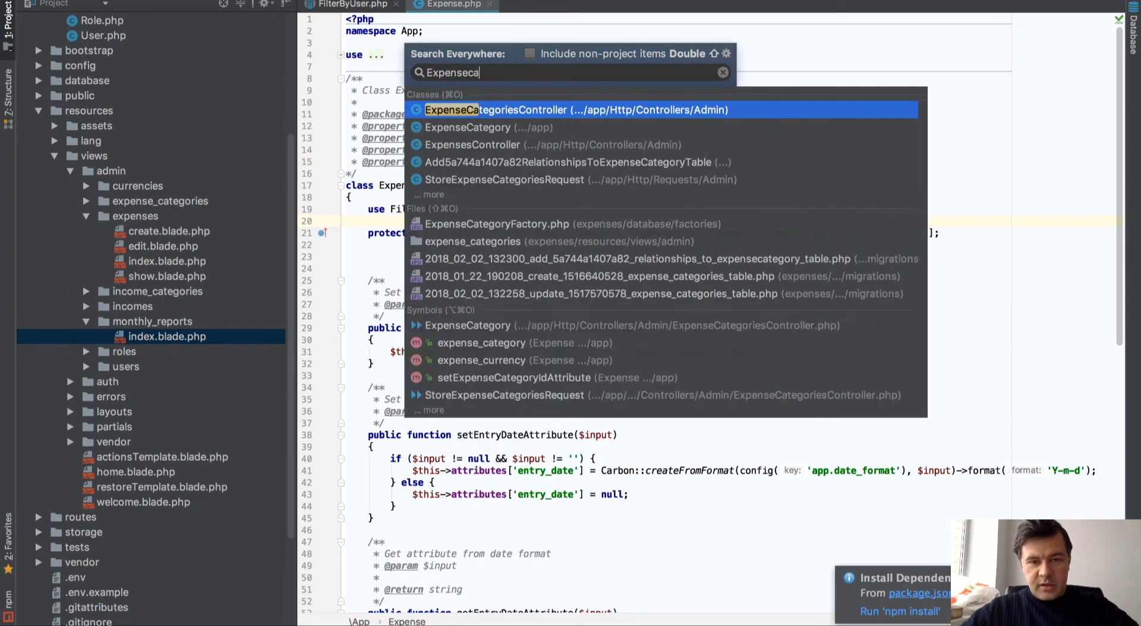
click(460, 127)
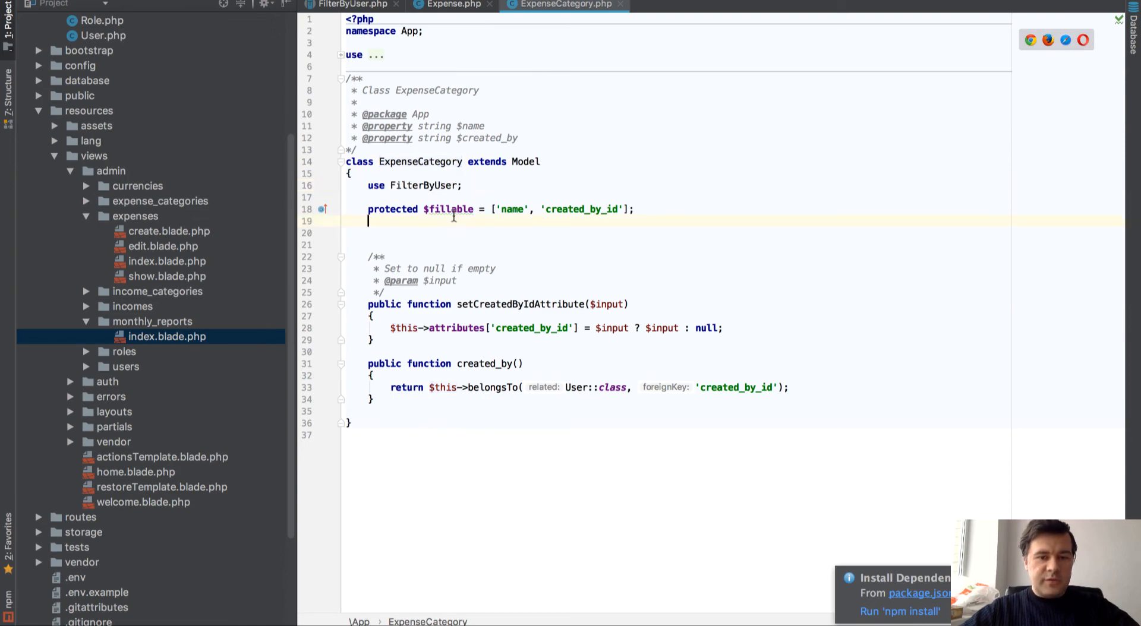
click(352, 5)
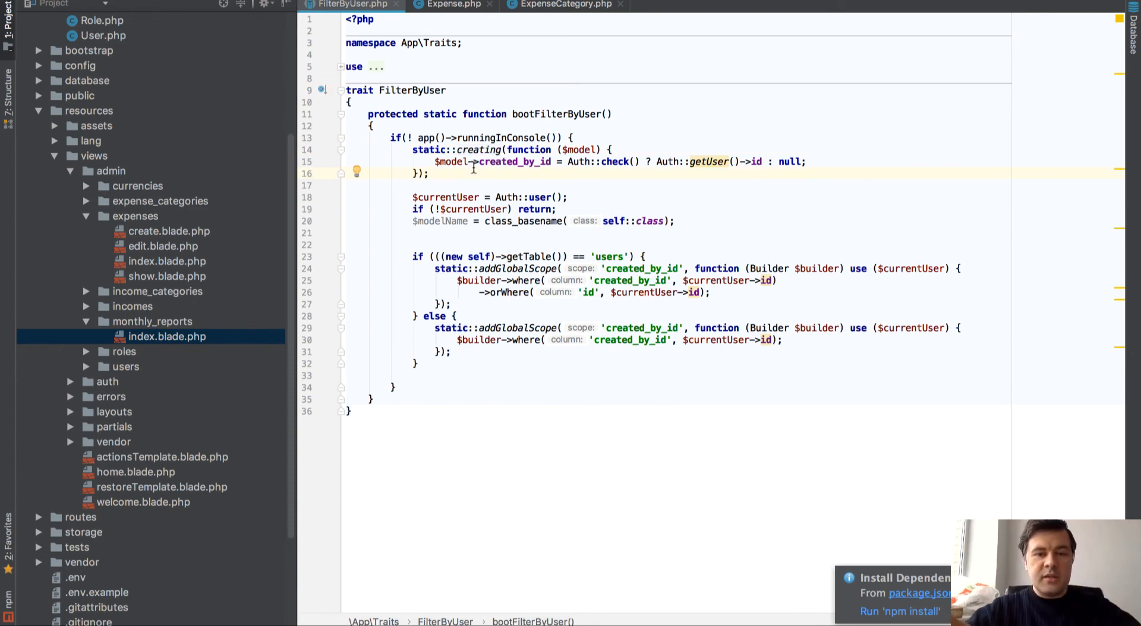
- Bring up ExpenseCategoriesController and its index method
double_click(513, 161)
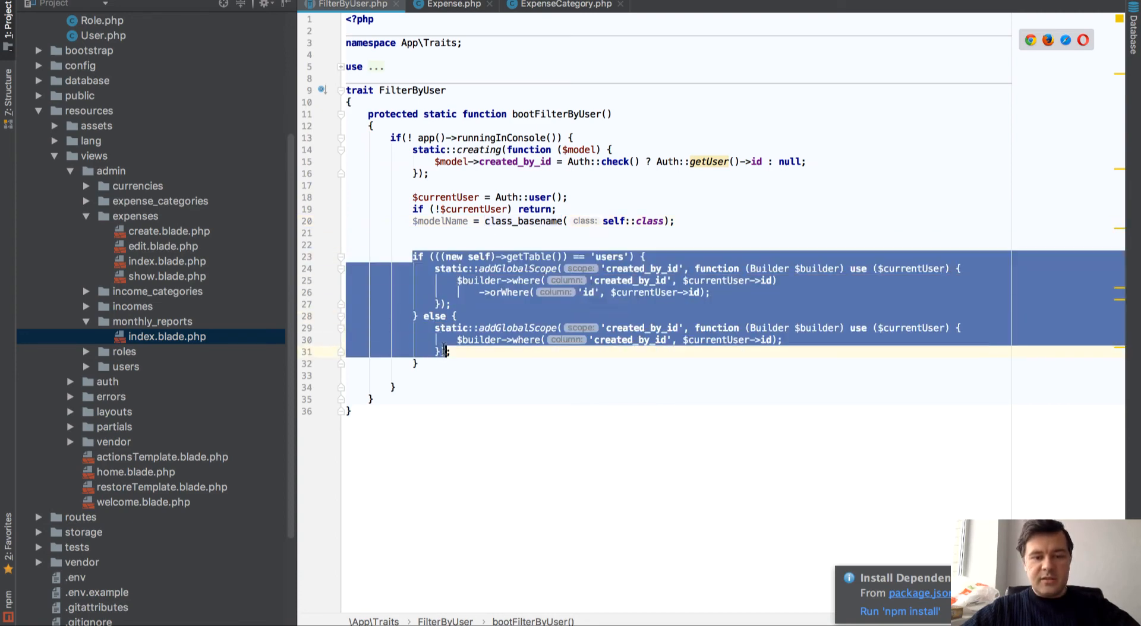
click(433, 364)
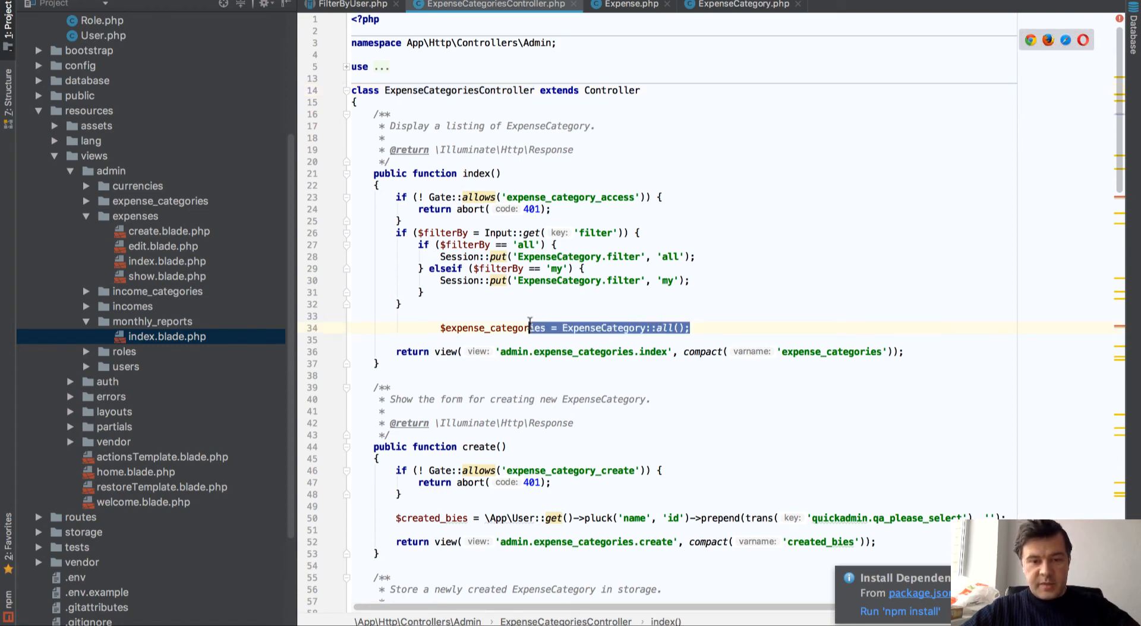
- Highlight the trait's if/else addGlobalScope block that filters records by the current user's created_by_id
click(349, 5)
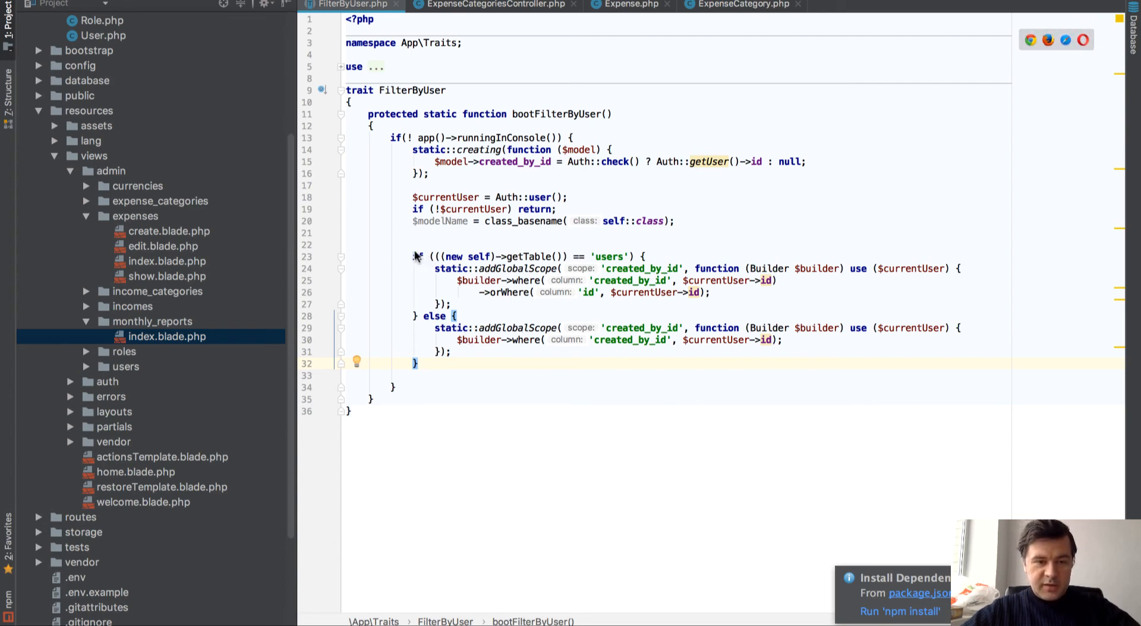
drag(414, 255, 452, 304)
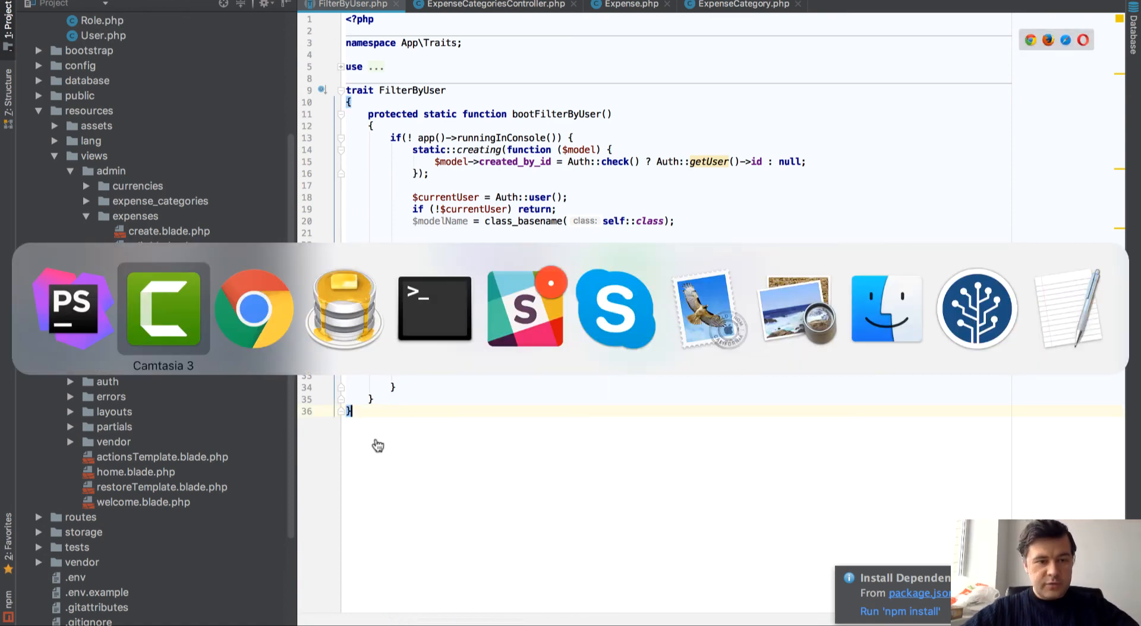
click(254, 307)
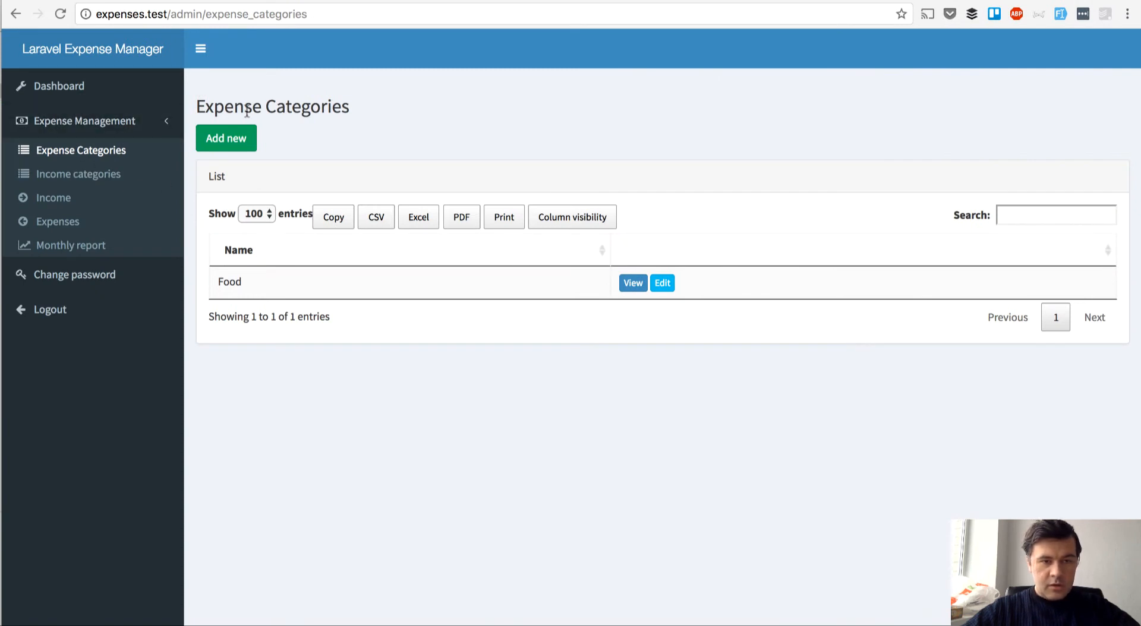
click(226, 138)
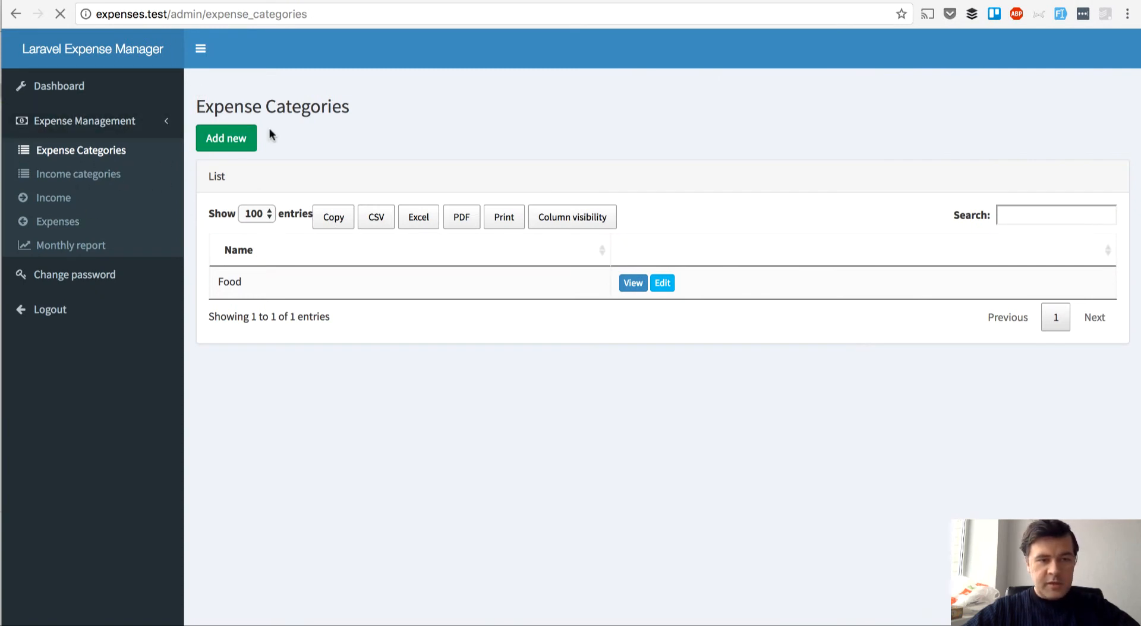
click(57, 221)
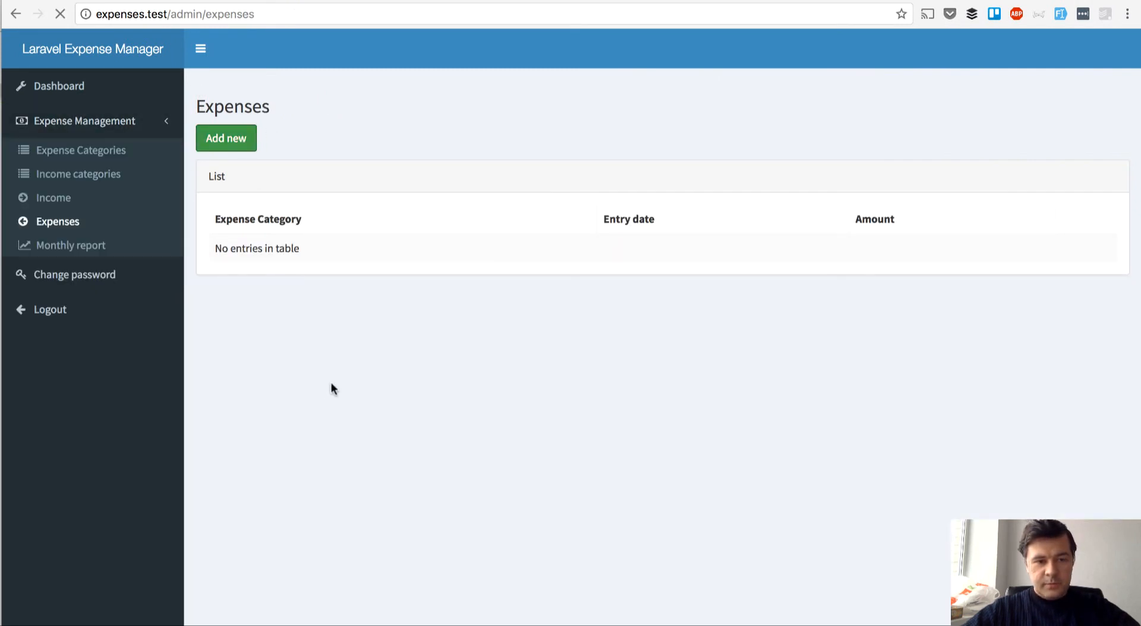
click(226, 138)
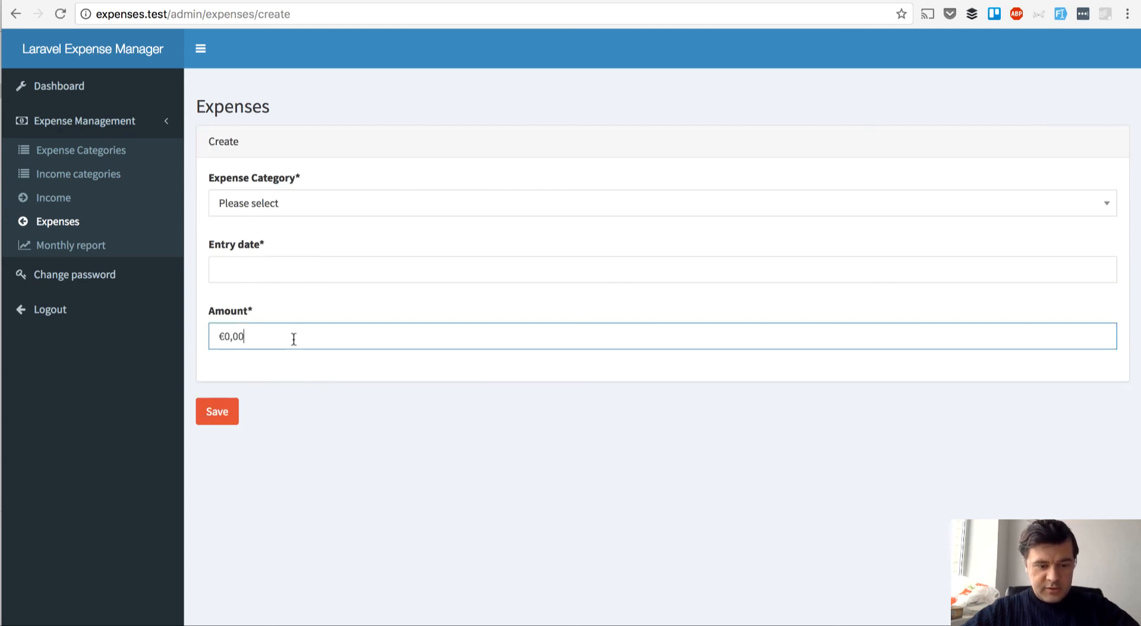
text(1233454656)
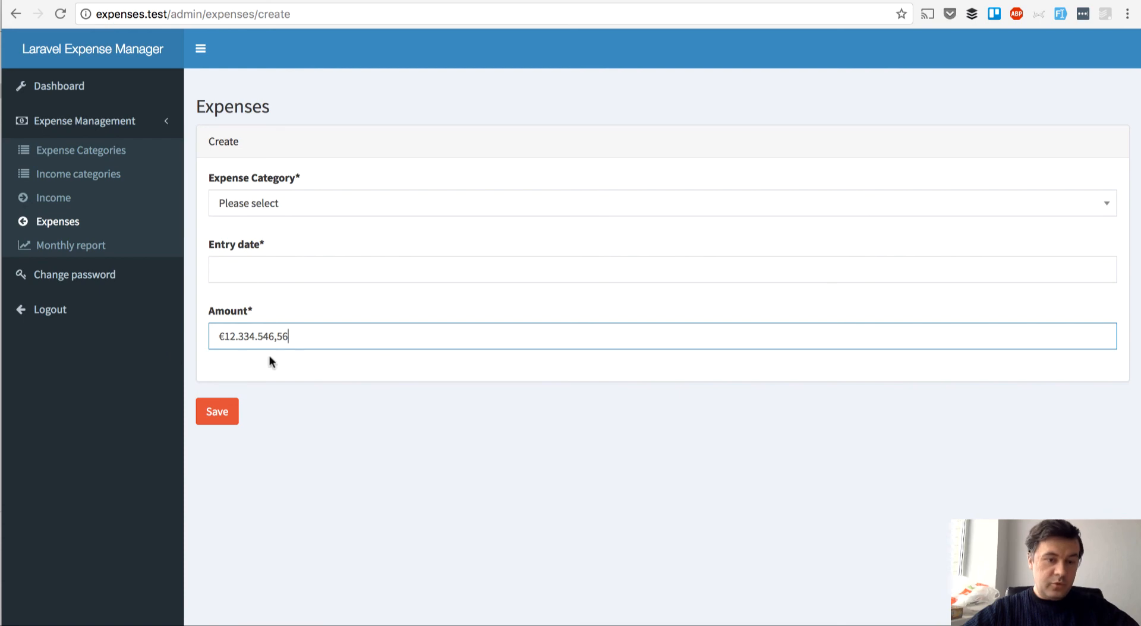
mouse_move(345, 447)
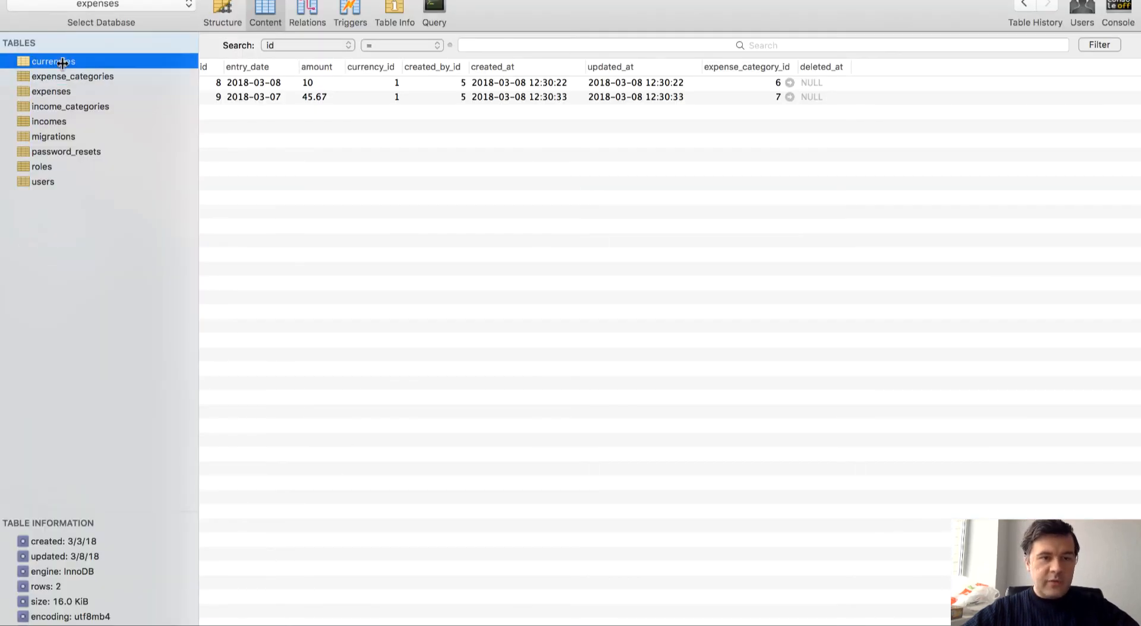
- Show the currencies table contents with USD, EUR and GBP symbols and separators
click(52, 61)
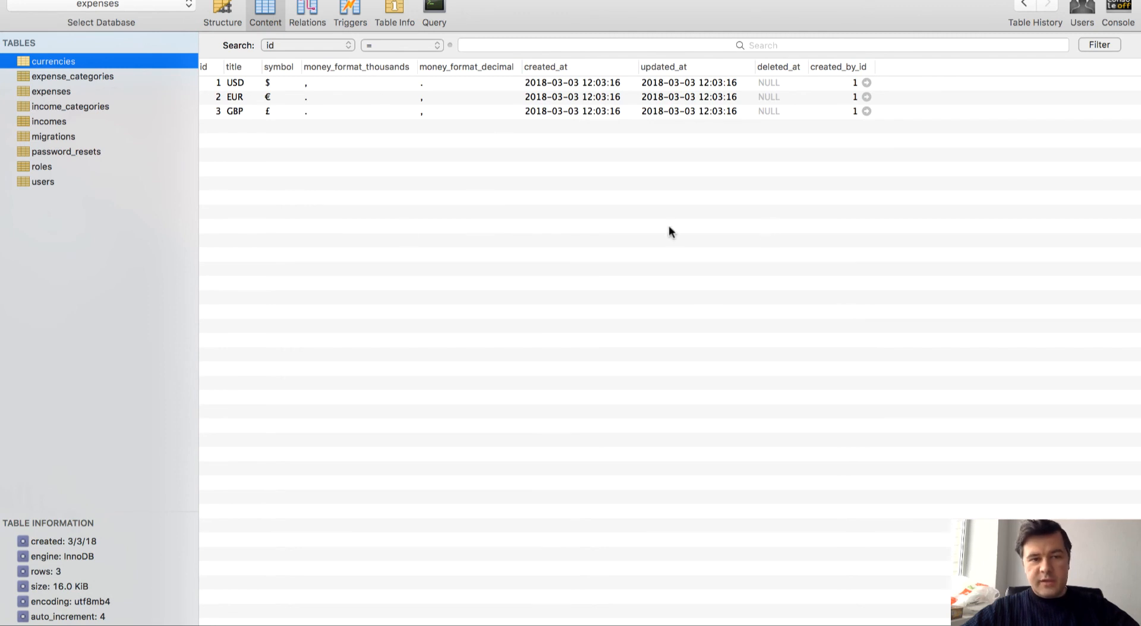
mouse_move(336, 85)
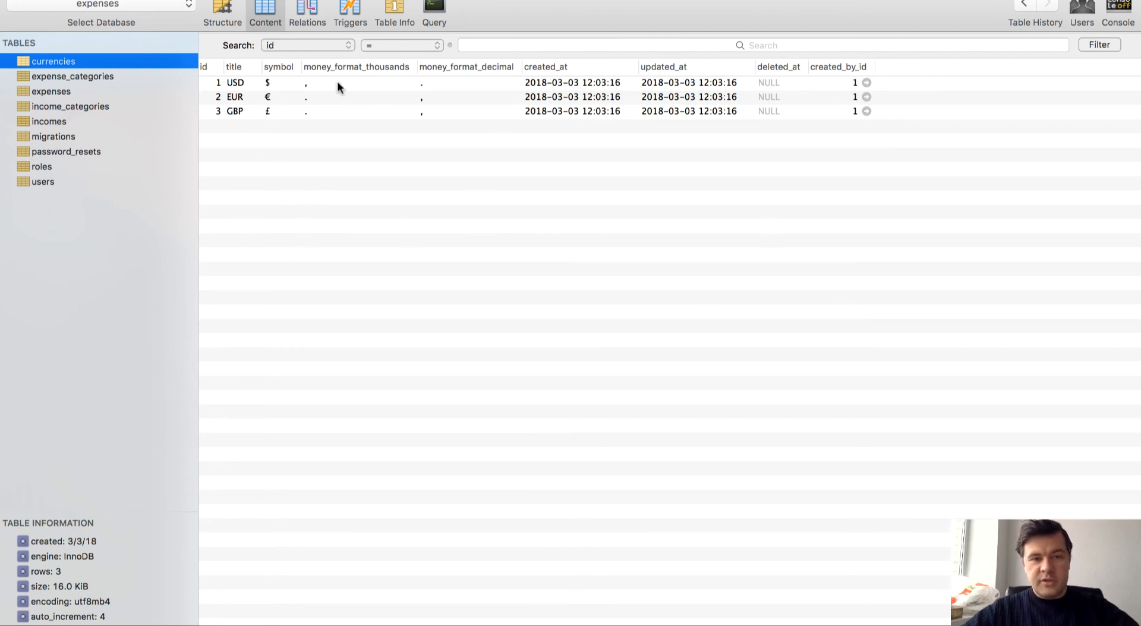
mouse_move(357, 89)
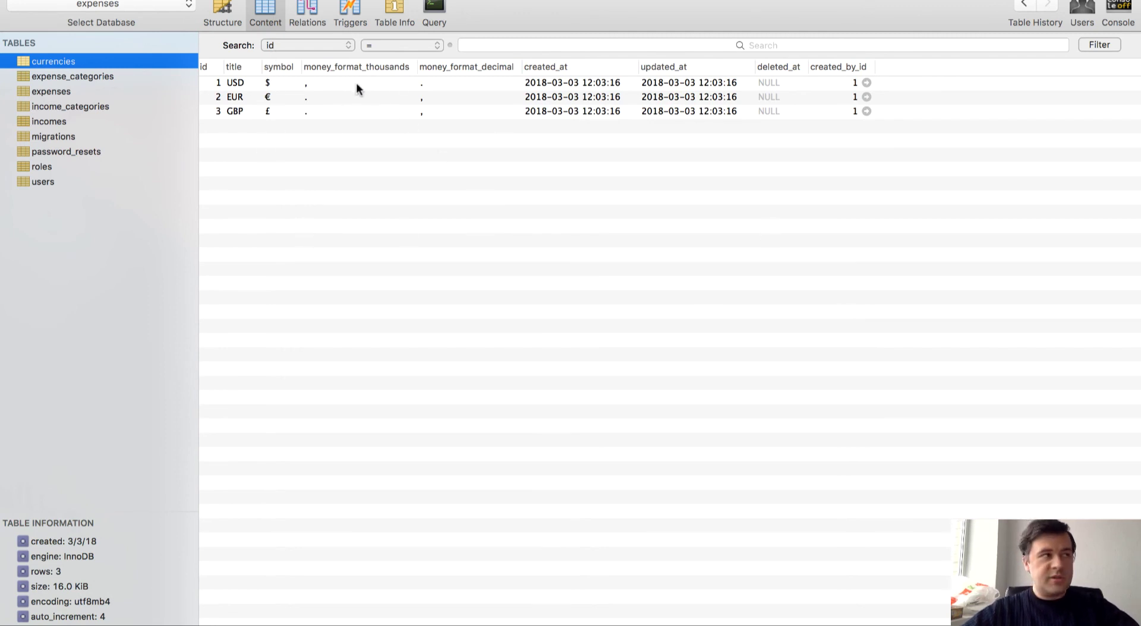
mouse_move(485, 83)
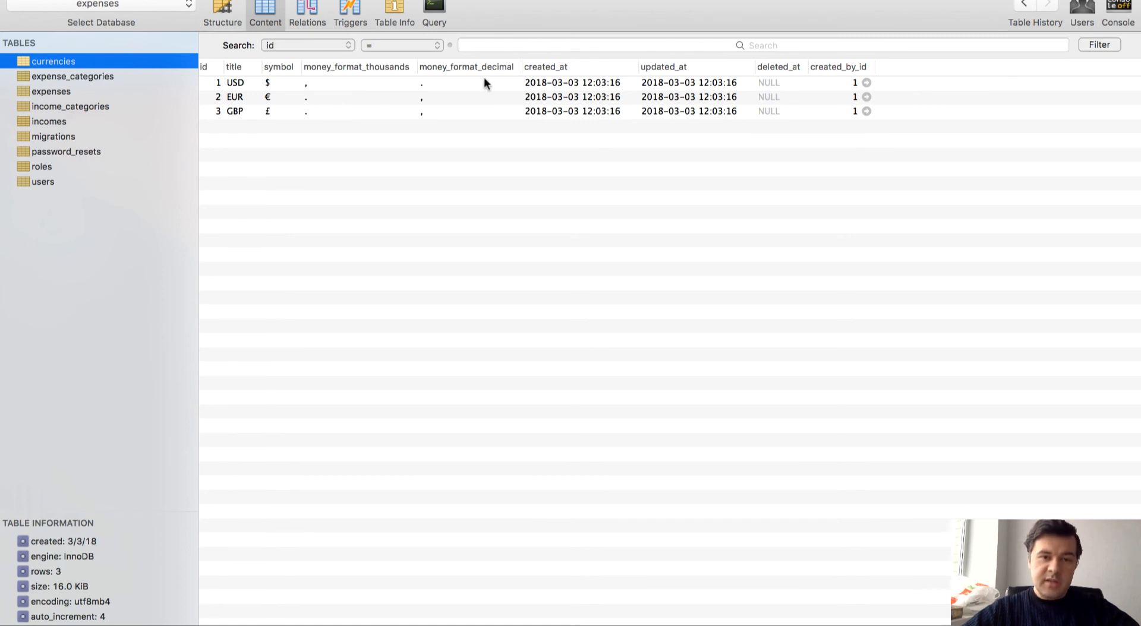
mouse_move(842, 85)
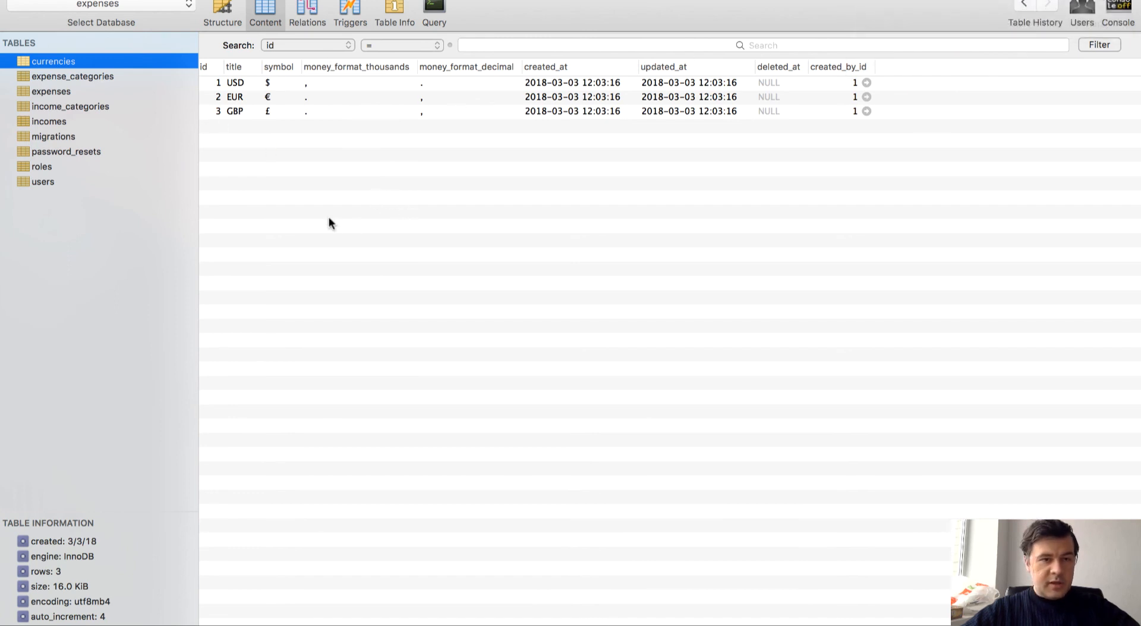
mouse_move(577, 269)
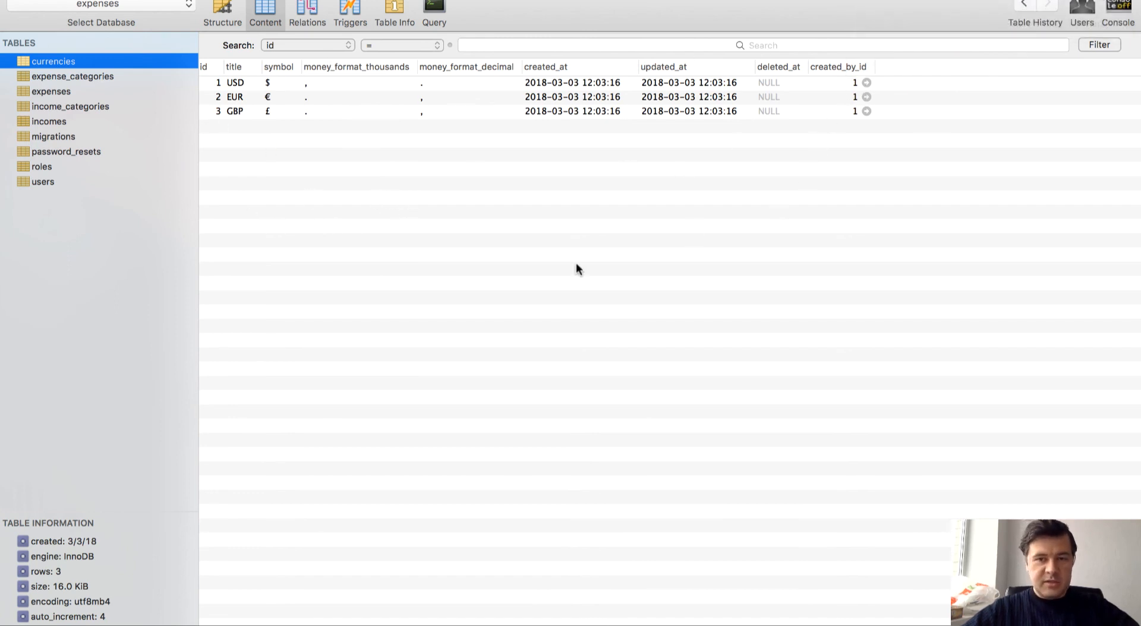
mouse_move(134, 149)
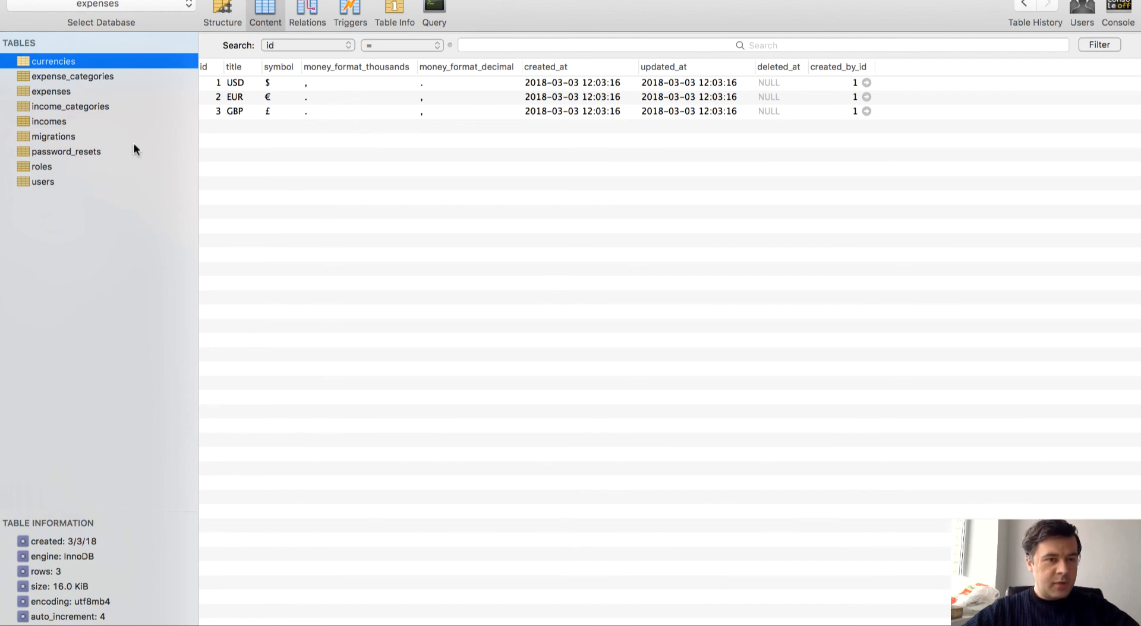
mouse_move(124, 191)
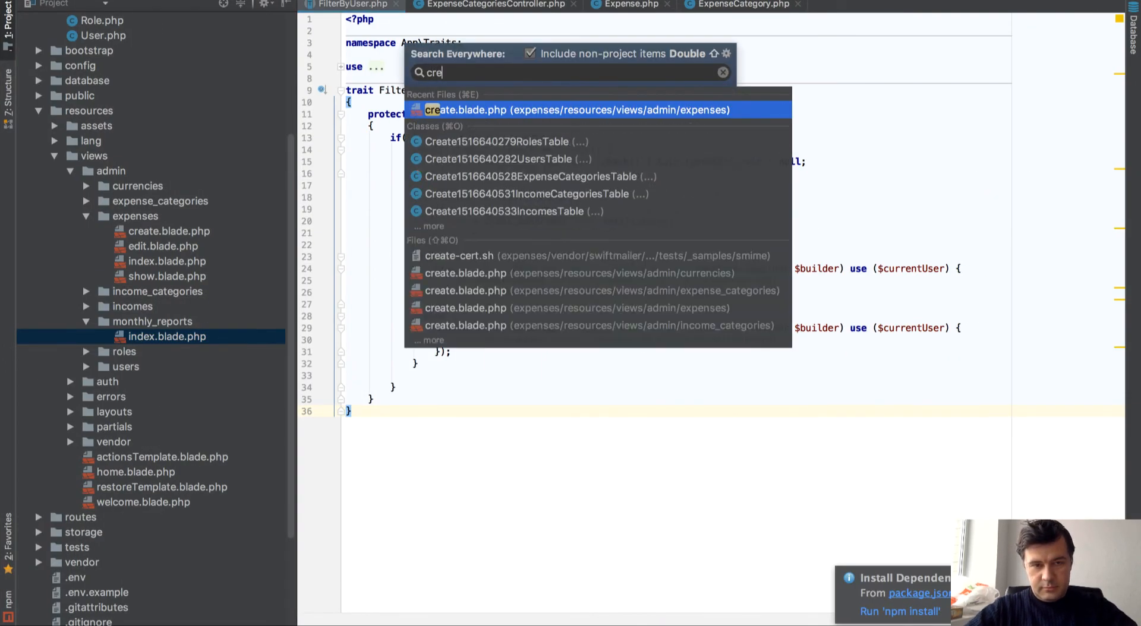
- Inspect the moneyFormat field in expenses/create.blade.php and search for where it is scripted
click(578, 110)
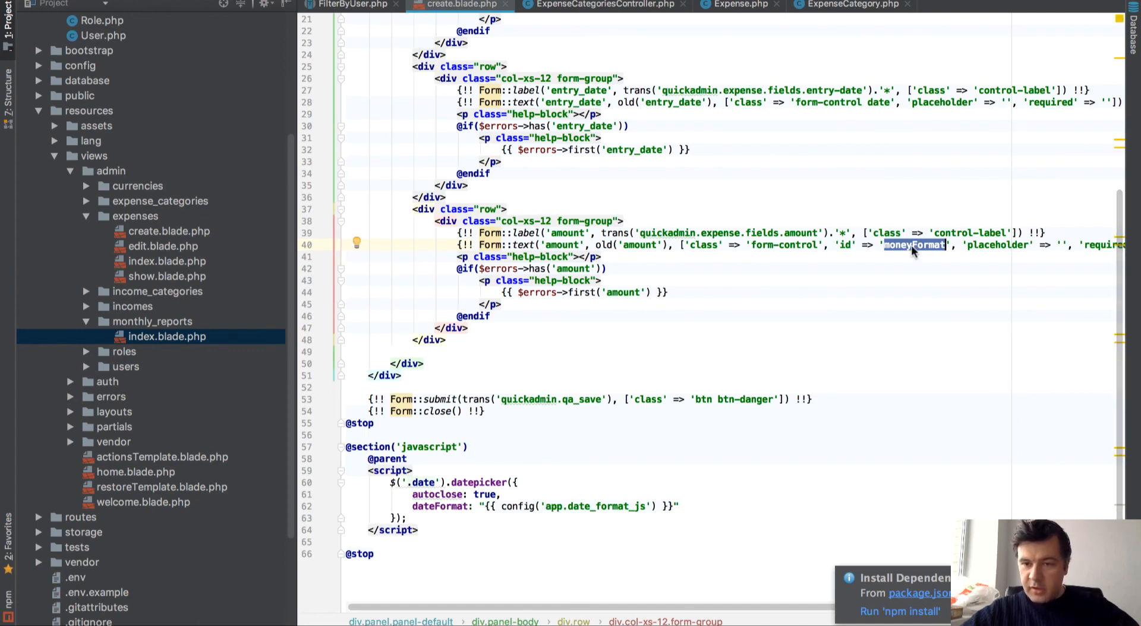
mouse_move(753, 14)
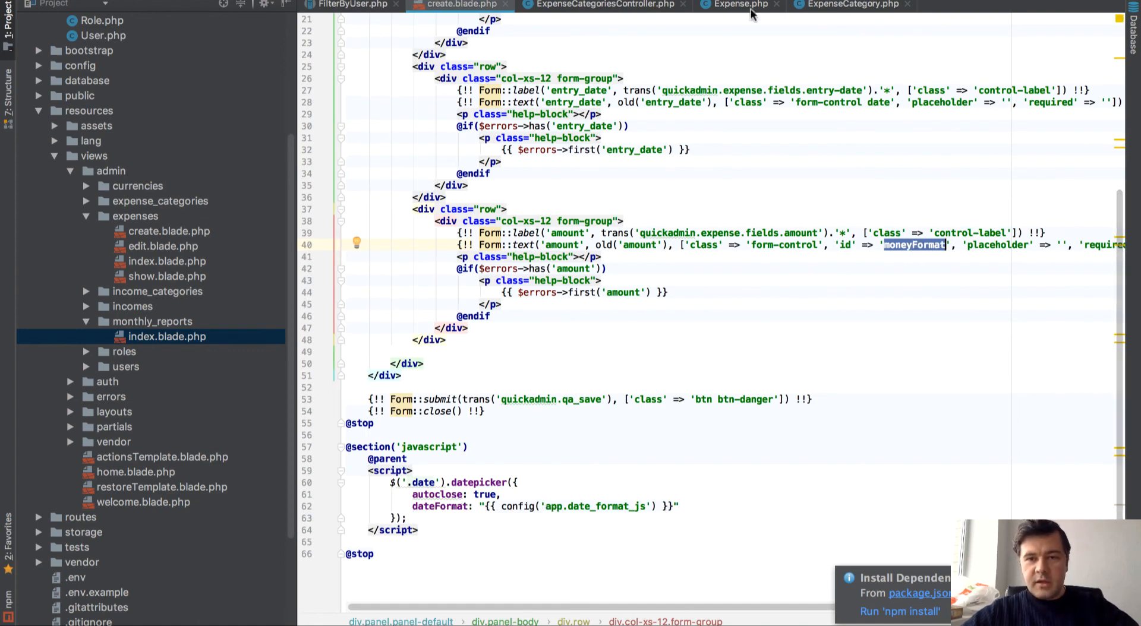
key(shift shift)
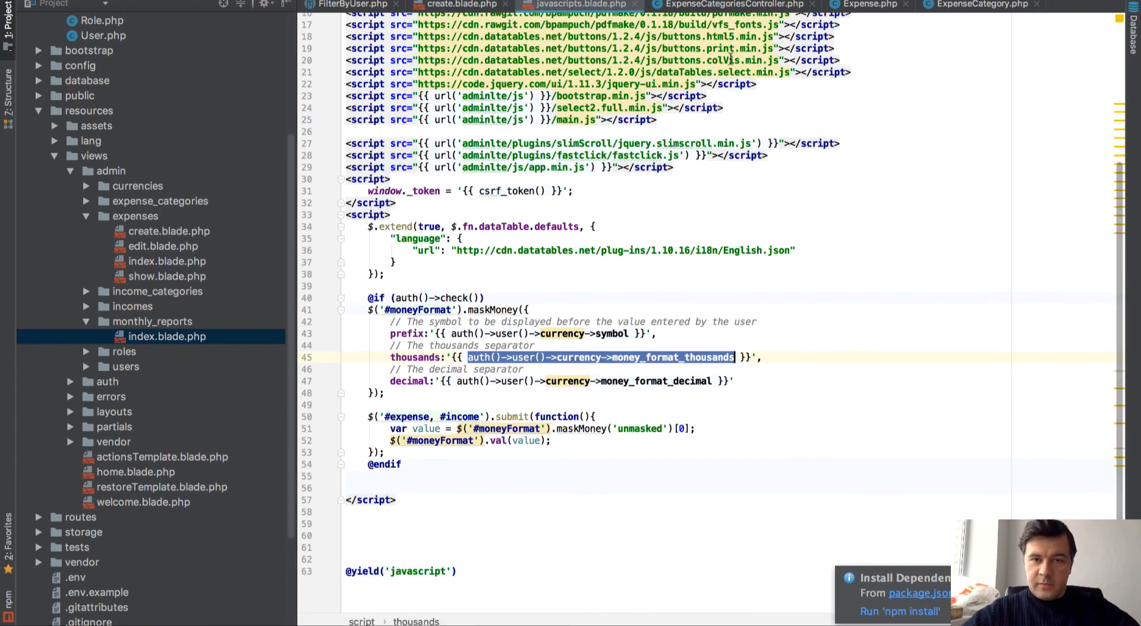
scroll(up, 3)
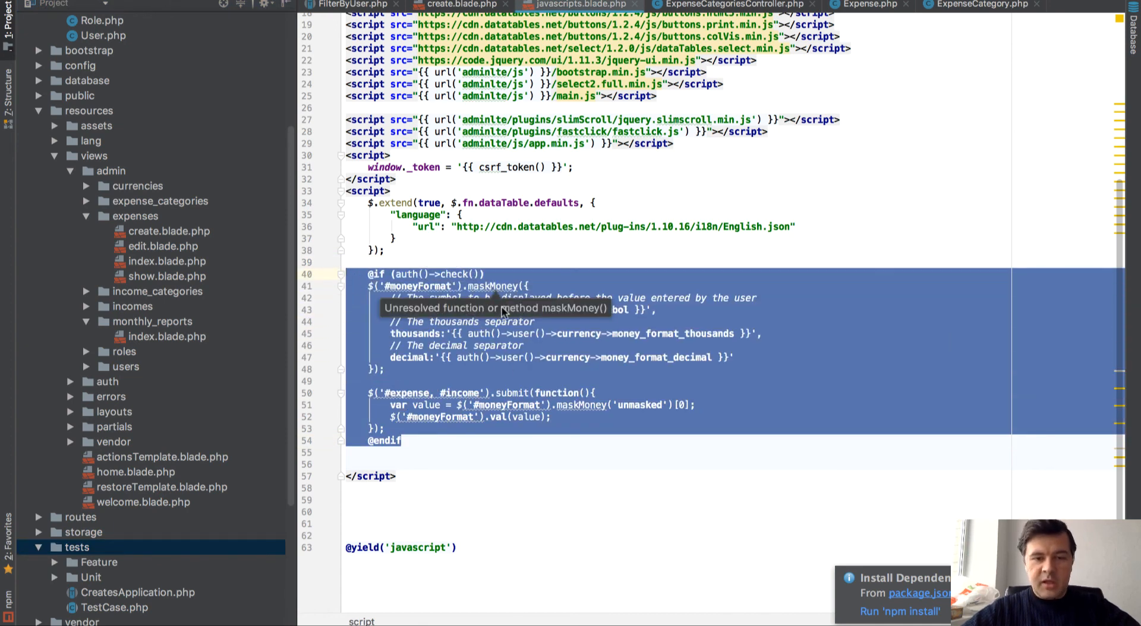
mouse_move(590, 315)
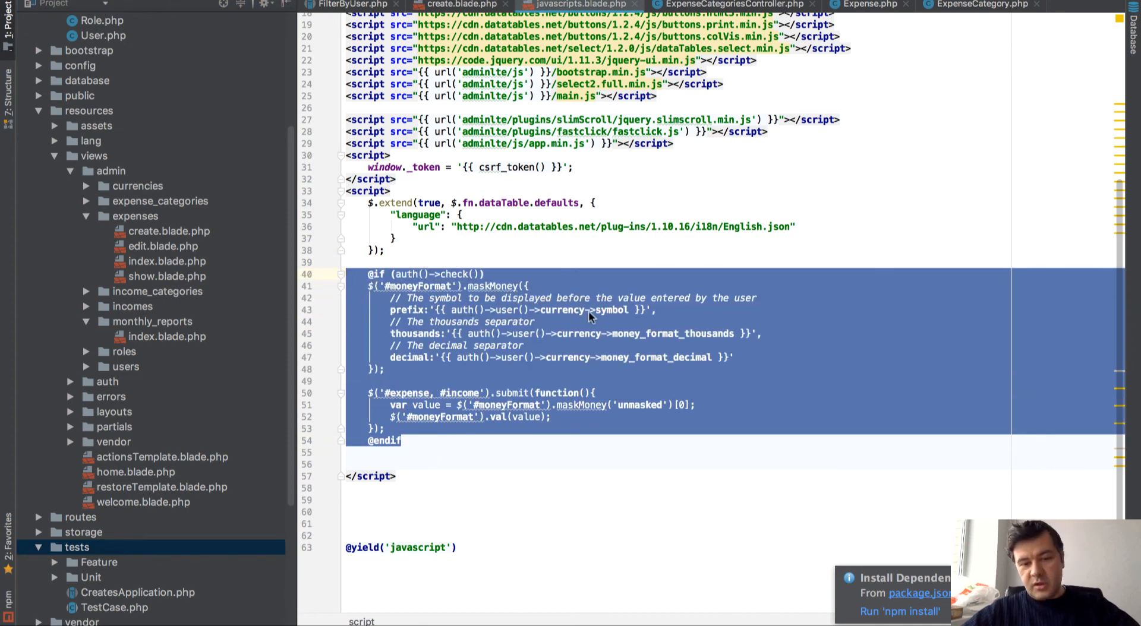
mouse_move(572, 317)
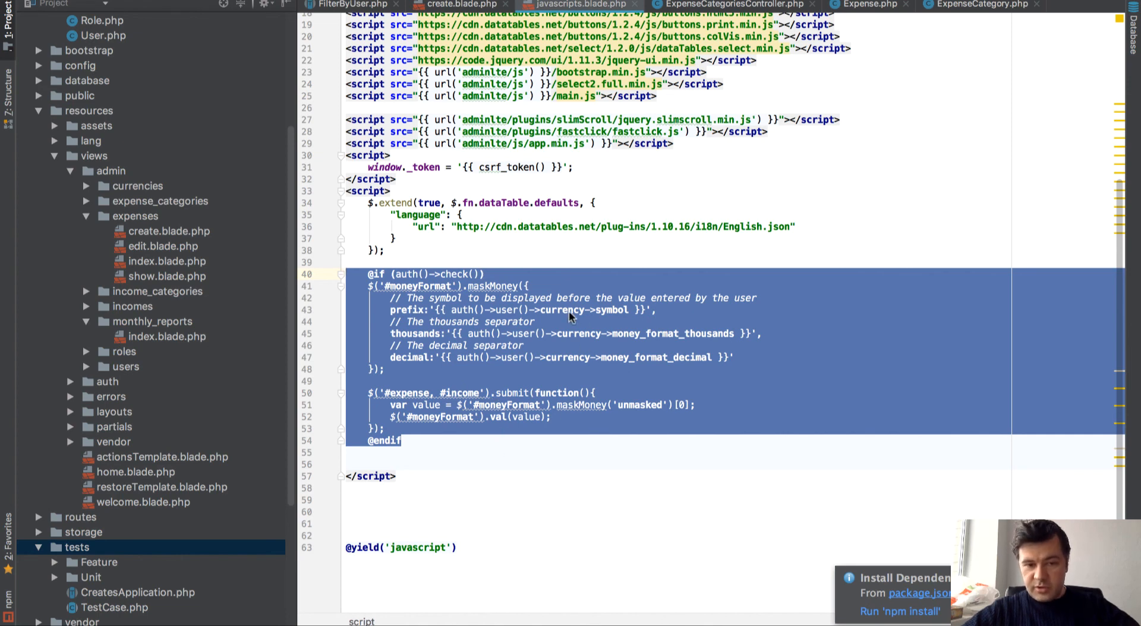
mouse_move(558, 500)
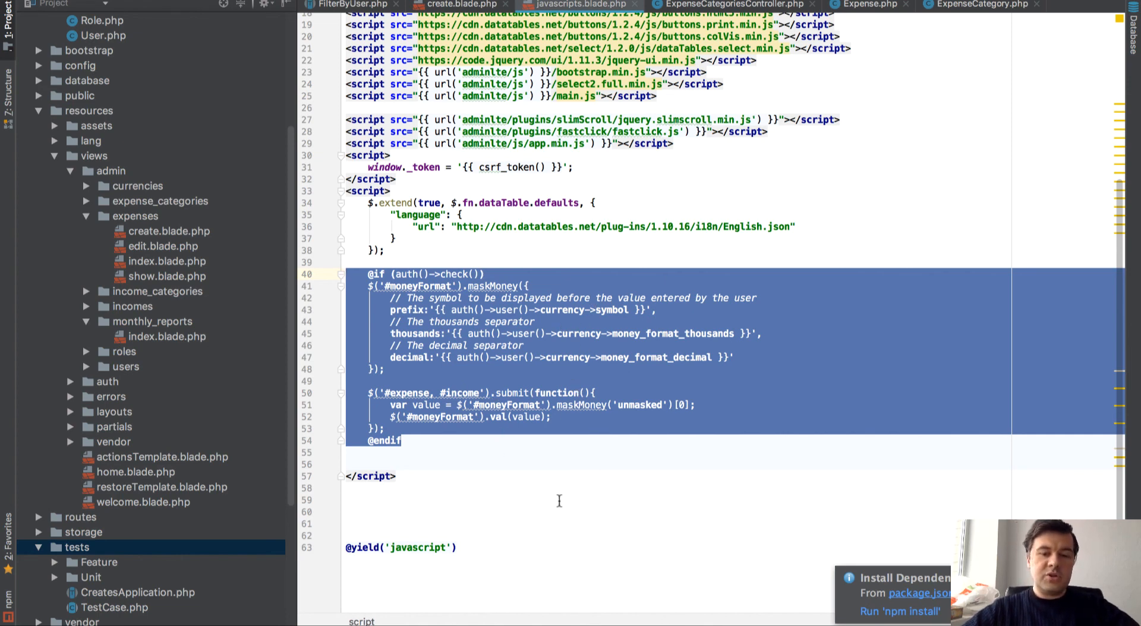
text(user.)
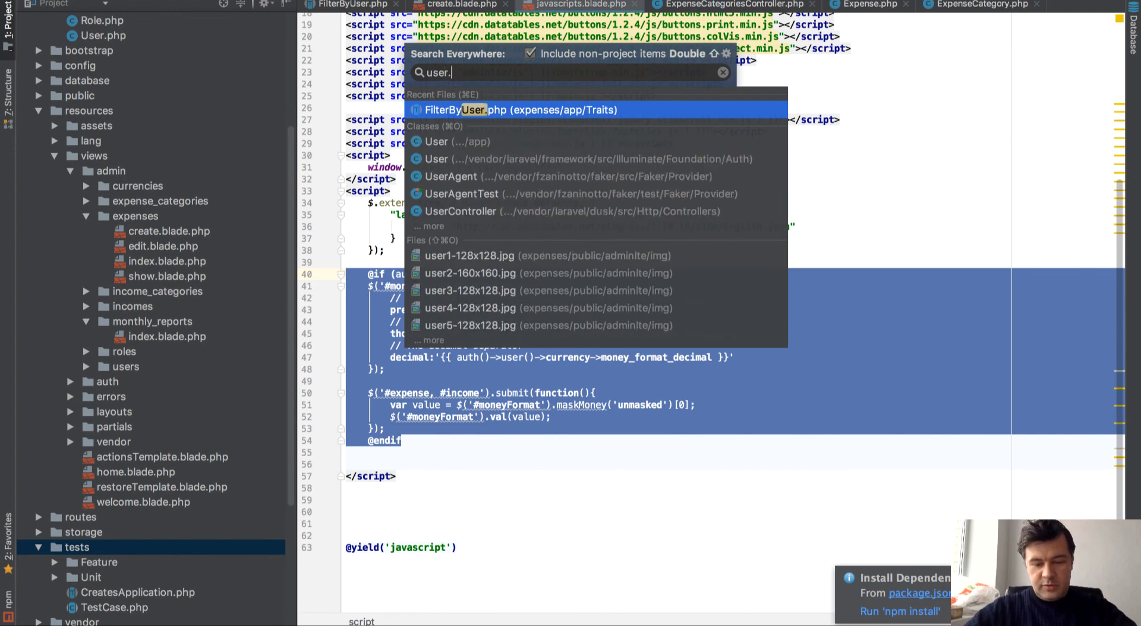
- Show the User model's currency() relationship, then return via javascripts.blade.php to the euro-formatted expense form
click(438, 141)
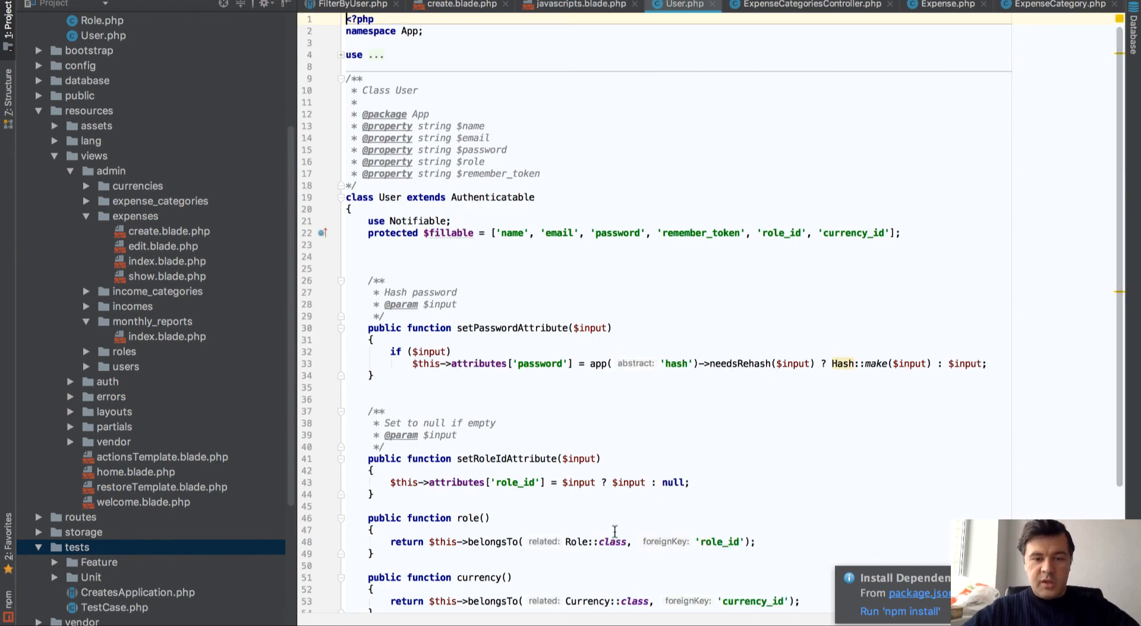
scroll(down, 3)
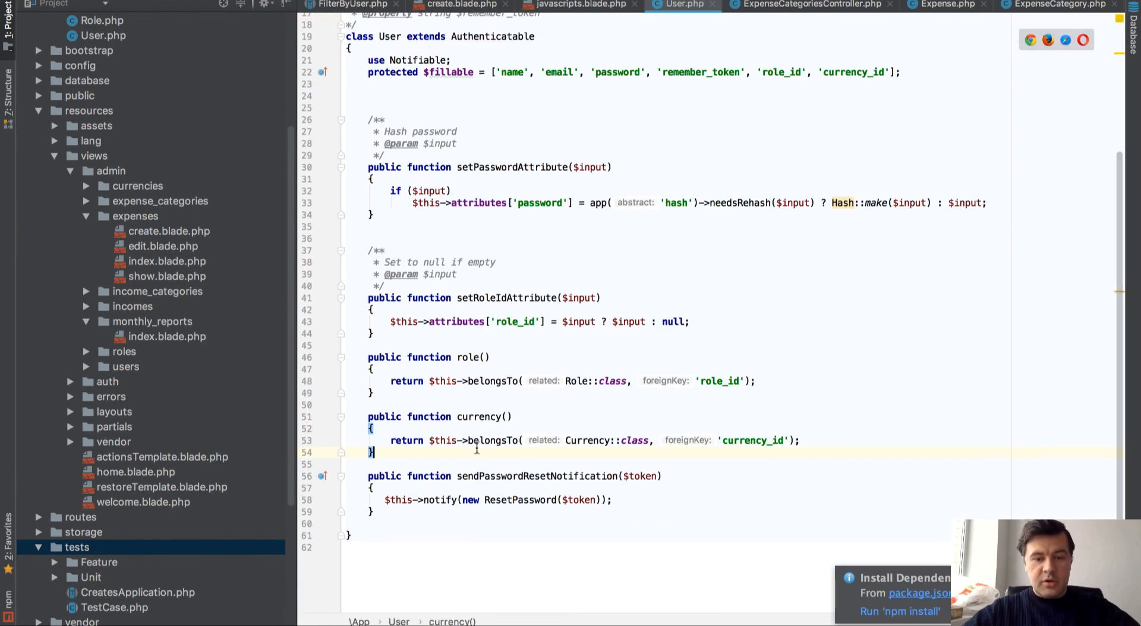
click(578, 4)
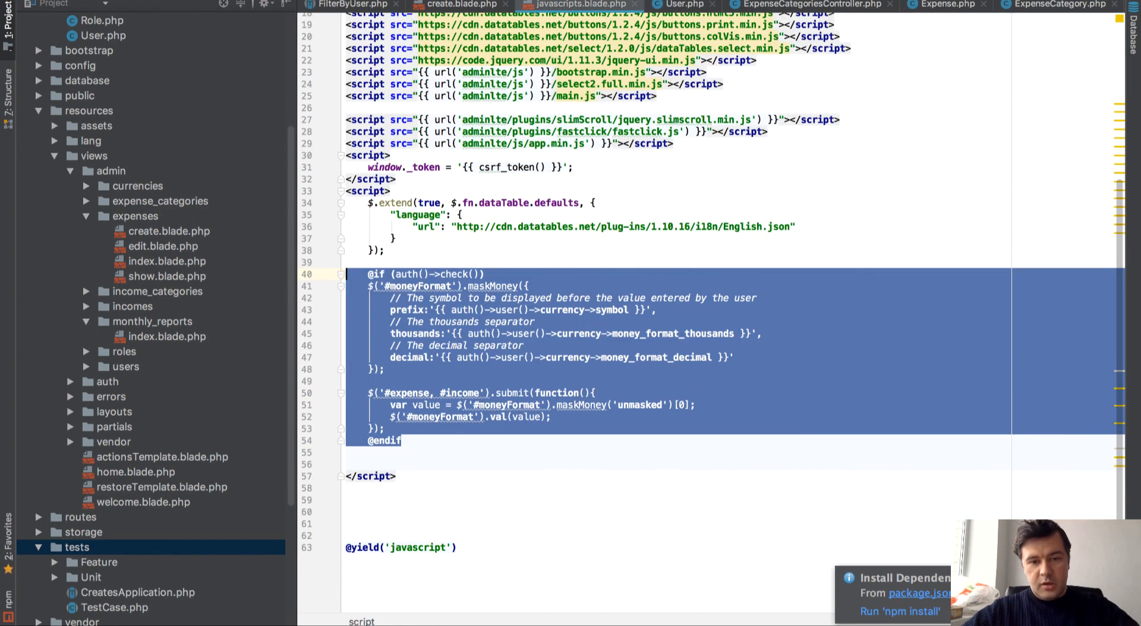
click(591, 488)
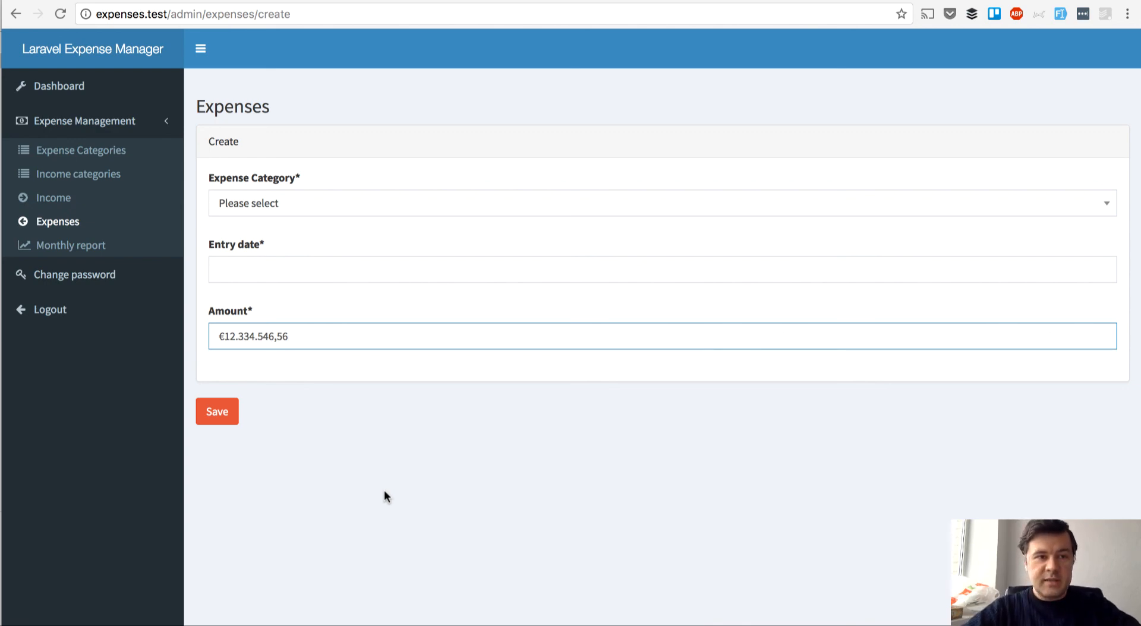
mouse_move(783, 252)
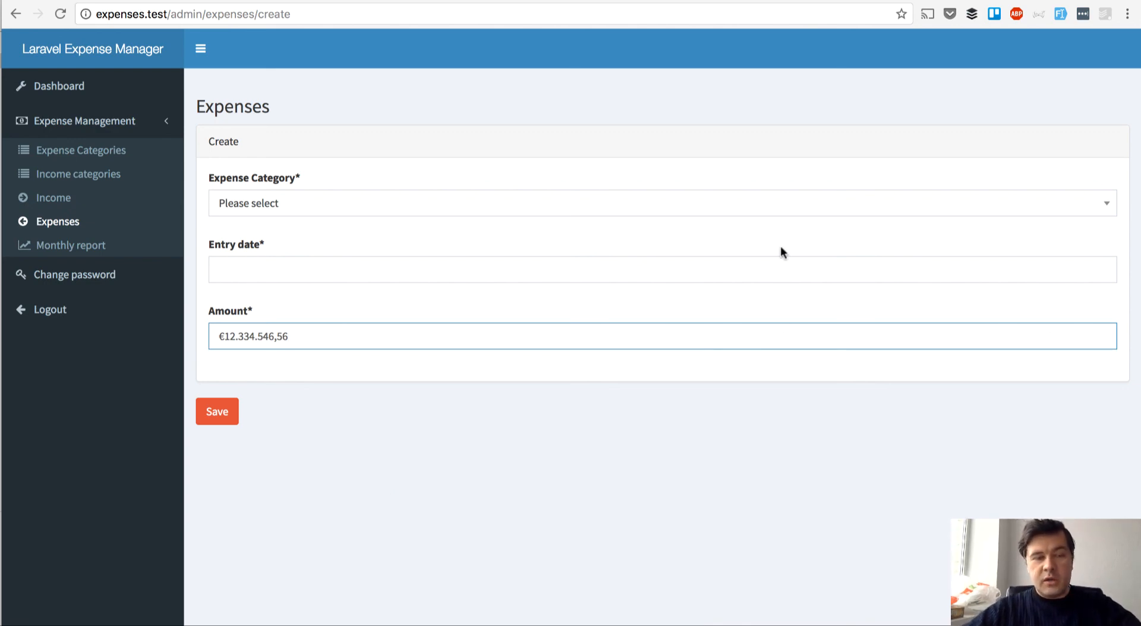